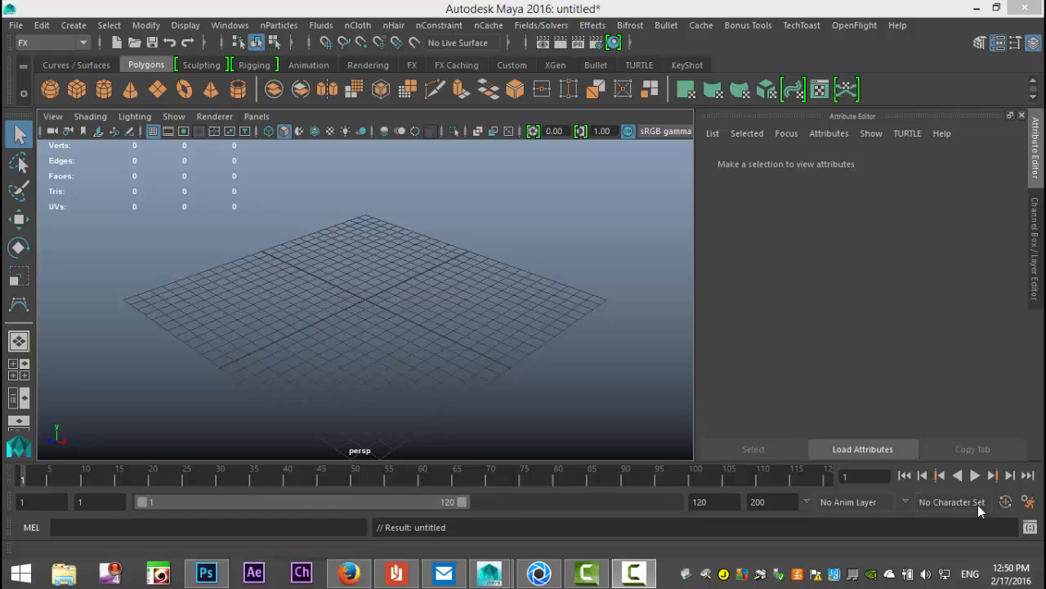
{"action": "mouse_move", "coordinate": [445, 298]}
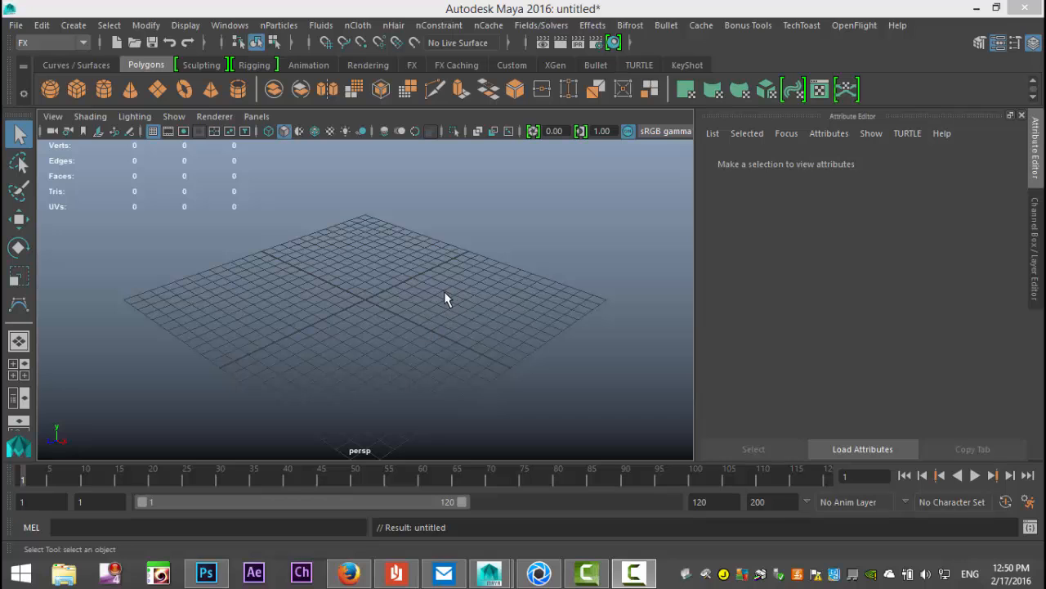
Step: Create omni nParticle emitter1 at the origin with default settings and a new nucleus solver
{"action": "left_click_drag", "start_coordinate": [446, 299], "coordinate": [441, 282]}
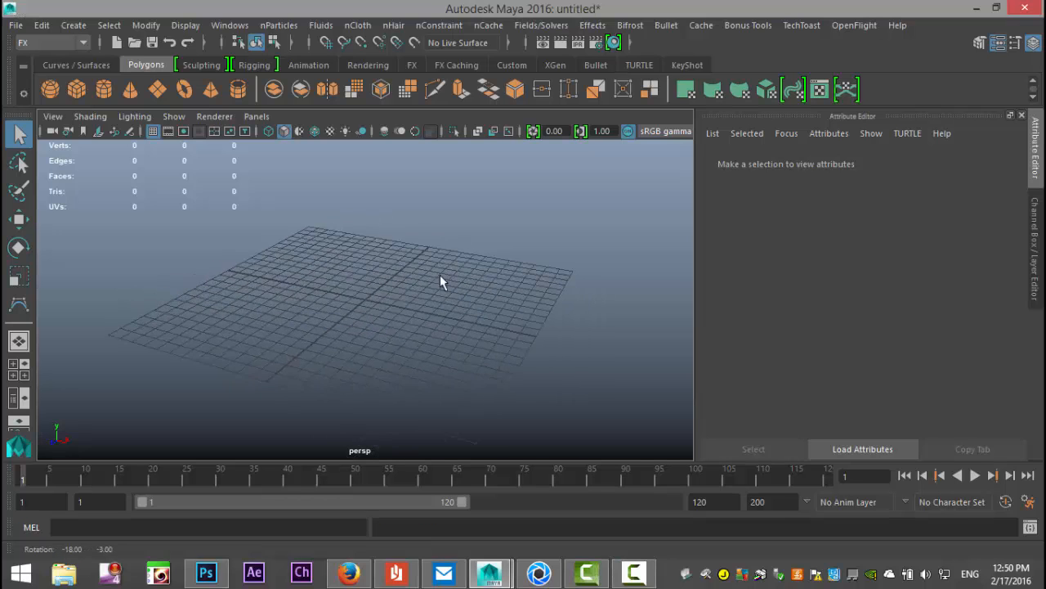
{"action": "left_click_drag", "start_coordinate": [442, 282], "coordinate": [425, 306]}
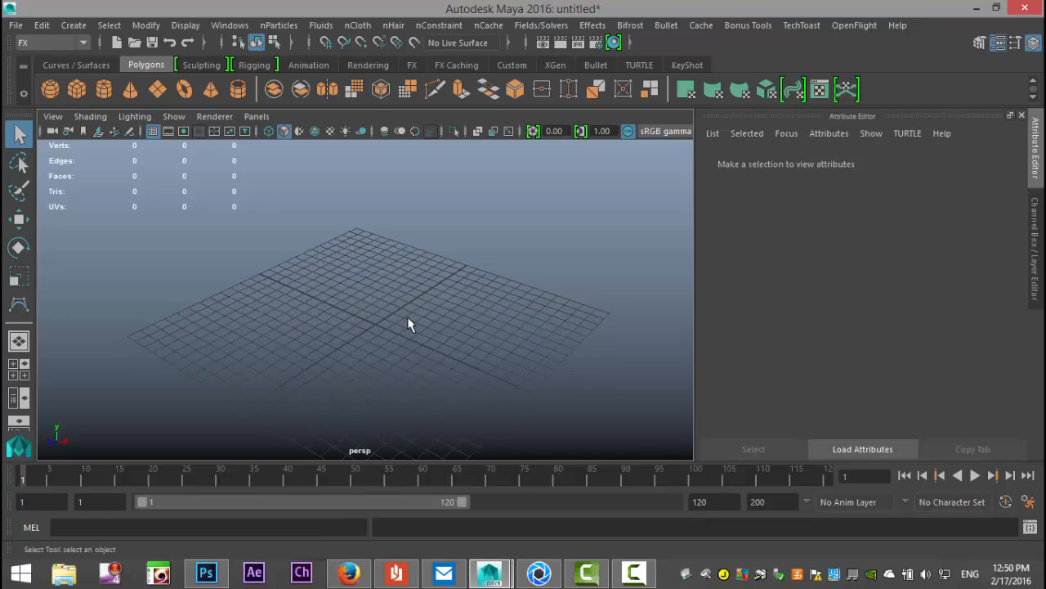
{"action": "mouse_move", "coordinate": [45, 139]}
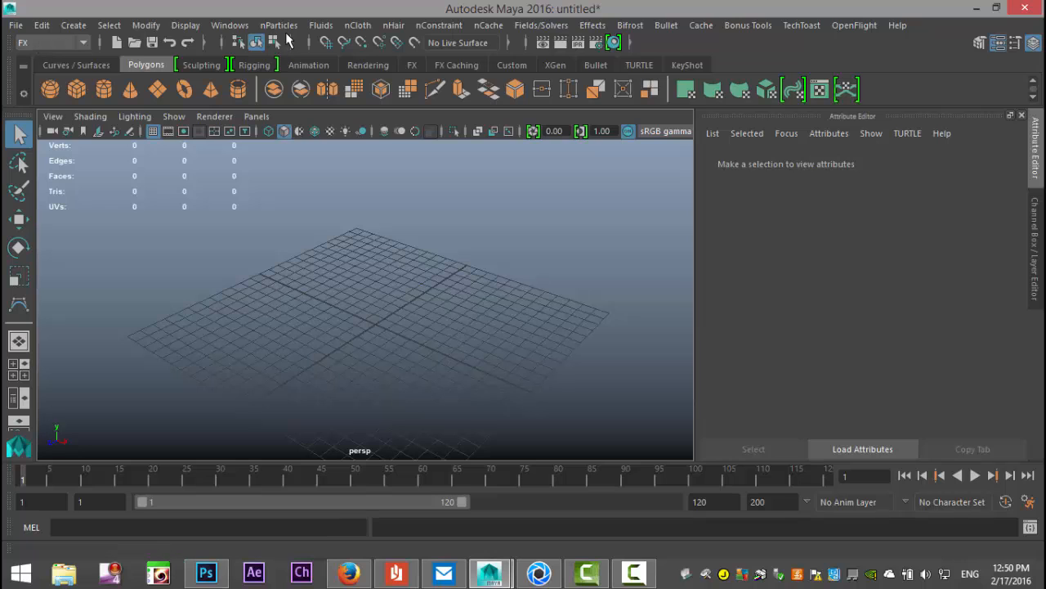
{"action": "left_click", "coordinate": [279, 25]}
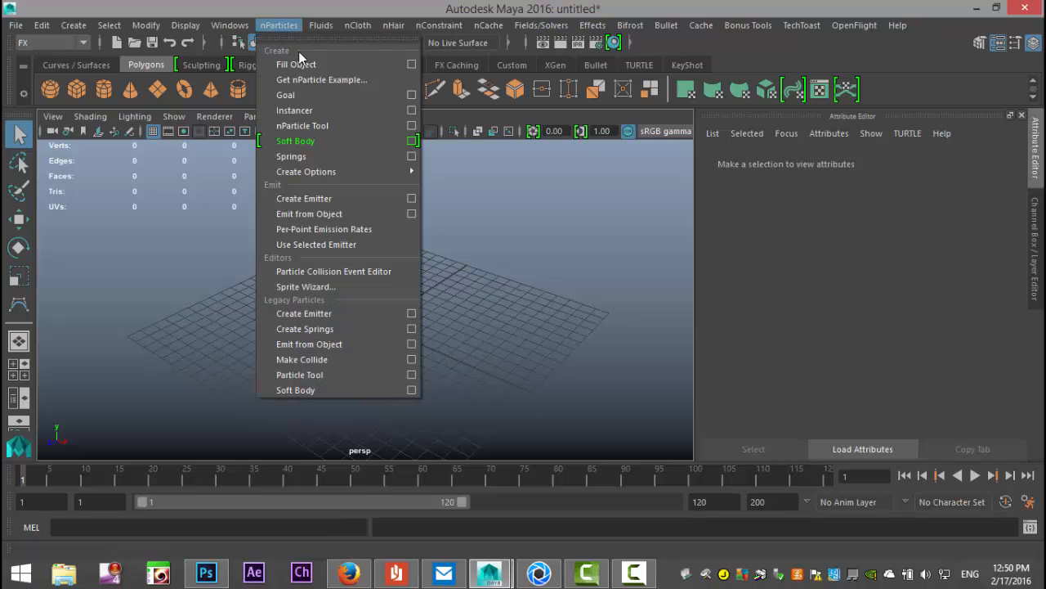
{"action": "mouse_move", "coordinate": [304, 198]}
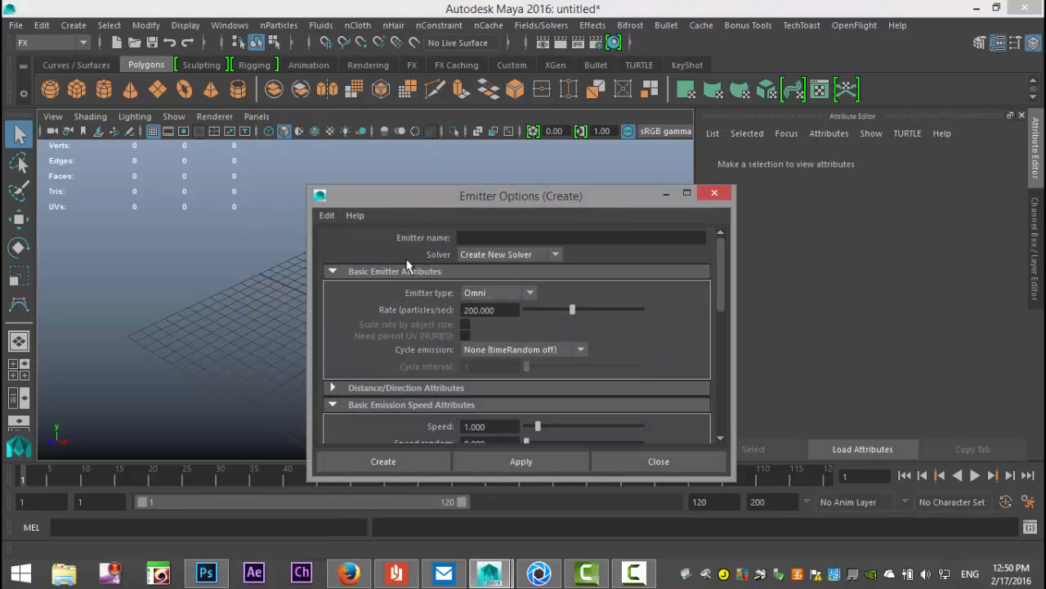
{"action": "mouse_move", "coordinate": [424, 305]}
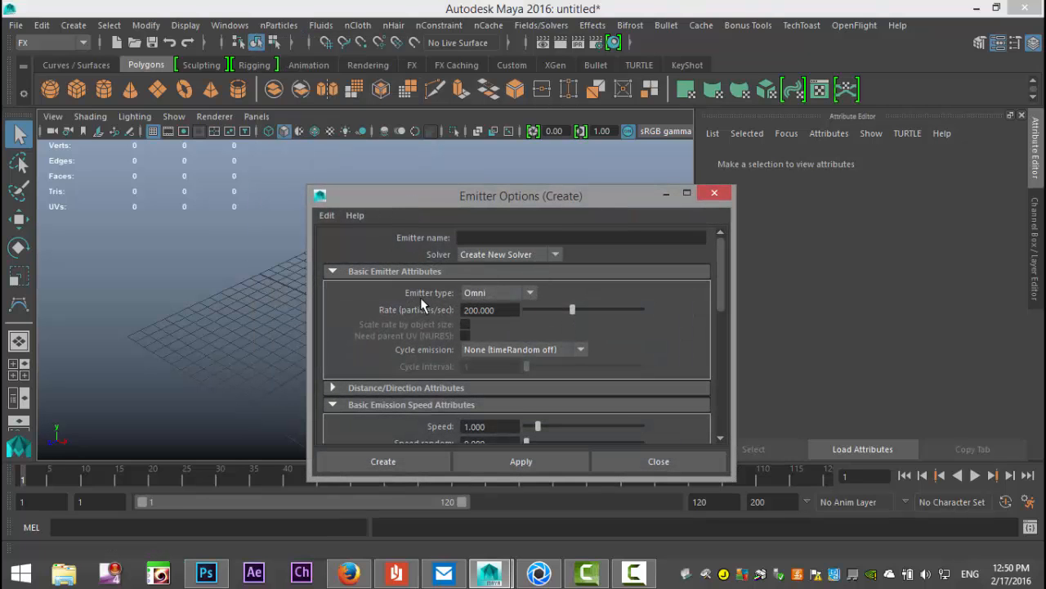
{"action": "mouse_move", "coordinate": [456, 304]}
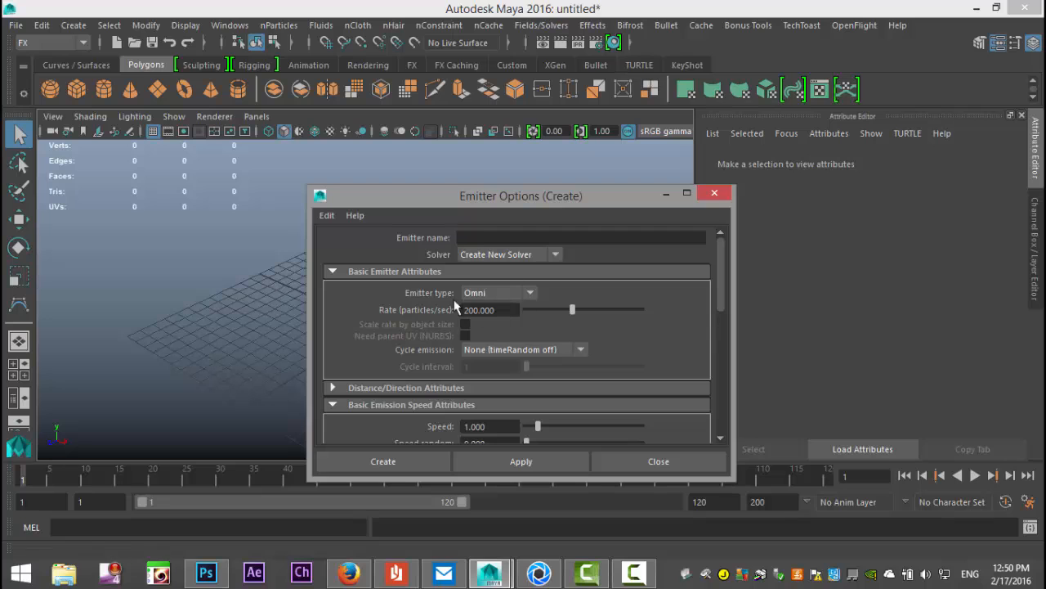
{"action": "left_click", "coordinate": [582, 237]}
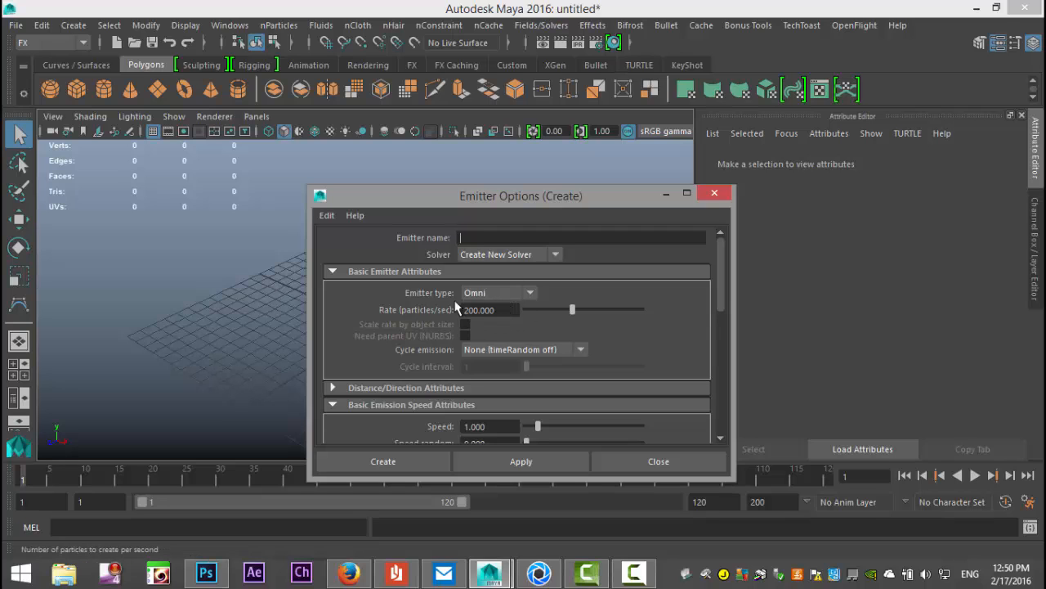
{"action": "scroll", "scroll_direction": "down", "scroll_amount": 3}
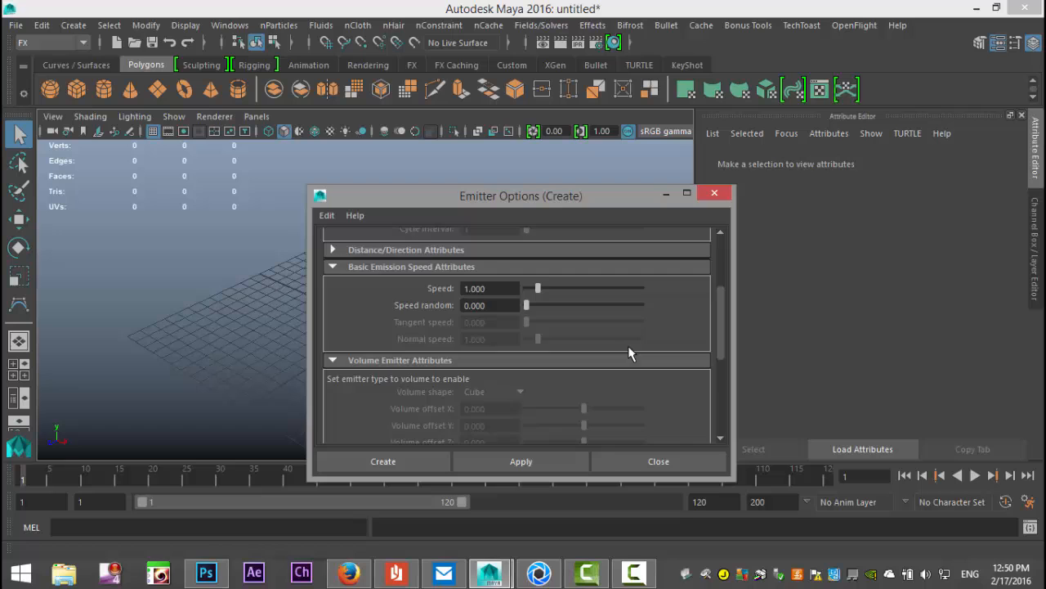
{"action": "scroll", "scroll_direction": "up", "scroll_amount": 3}
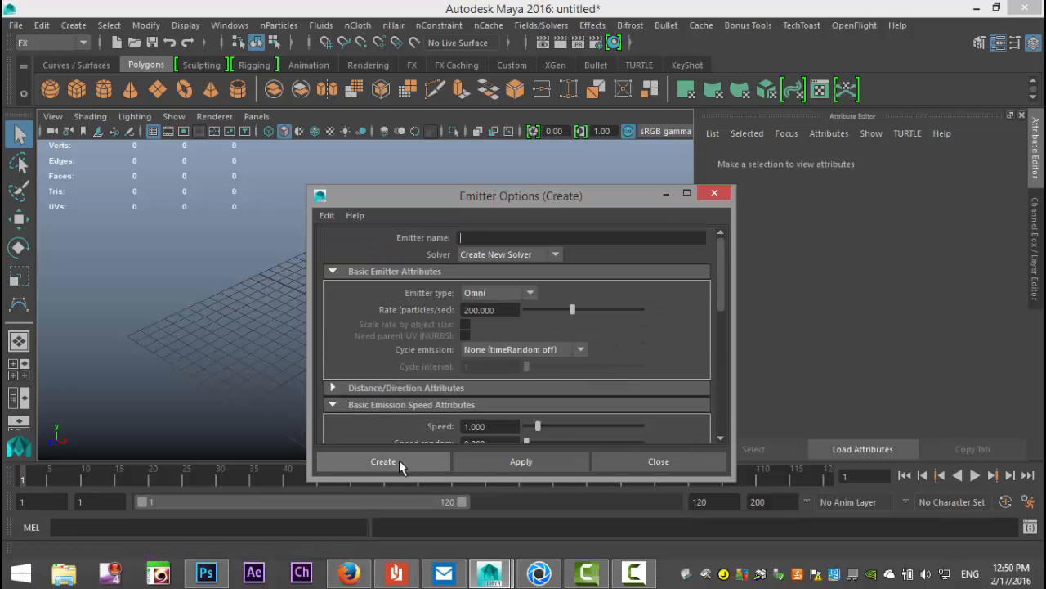
{"action": "left_click", "coordinate": [382, 461]}
{"action": "type", "text": "500"}
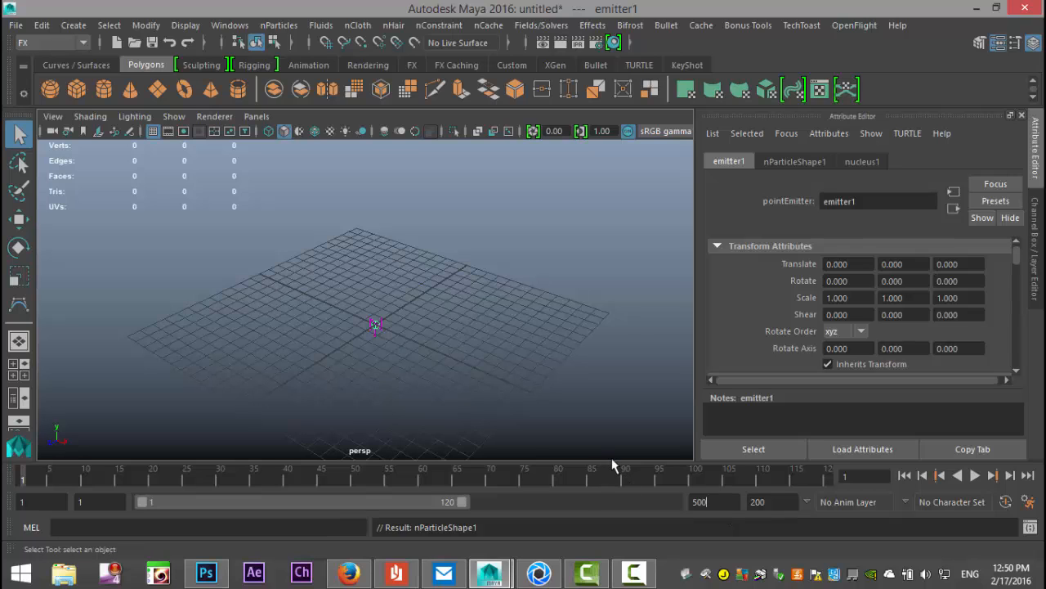
Step: Extend the playback range to 500 frames and preview the falling particles
{"action": "left_click", "coordinate": [975, 474]}
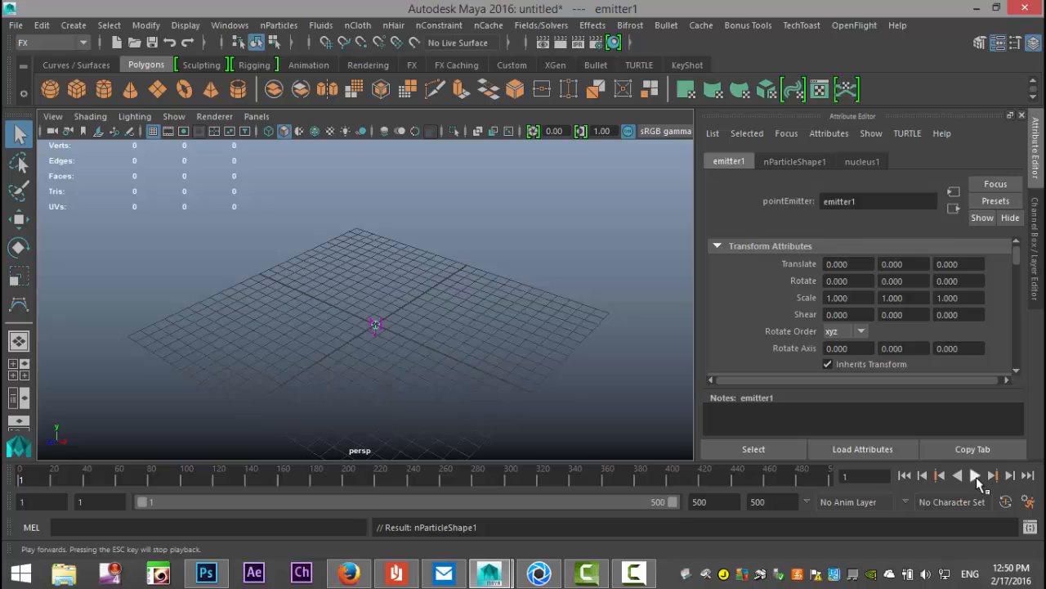
{"action": "left_click", "coordinate": [976, 475]}
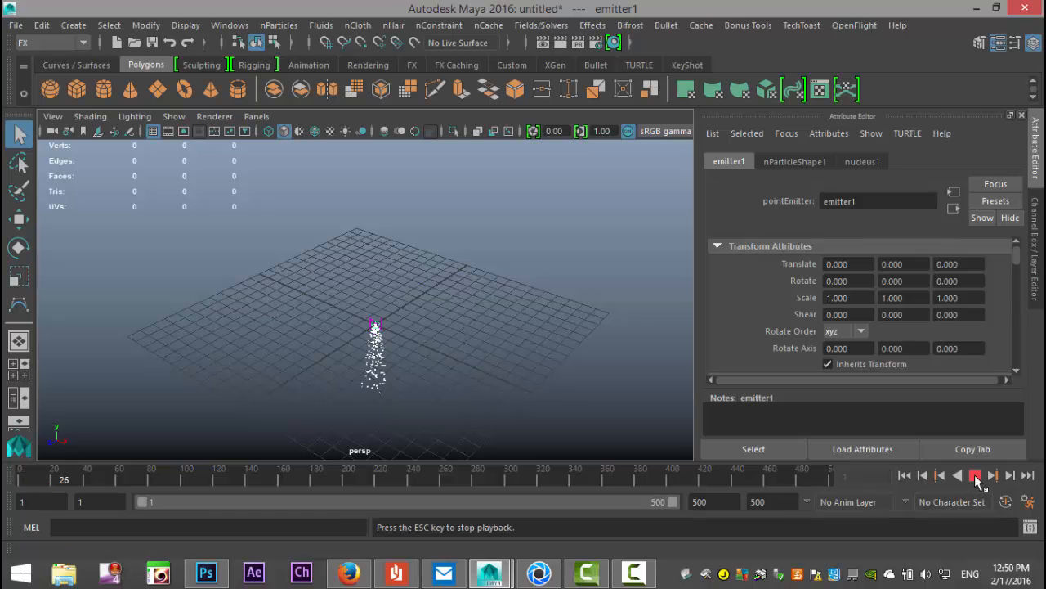
{"action": "left_click", "coordinate": [975, 475]}
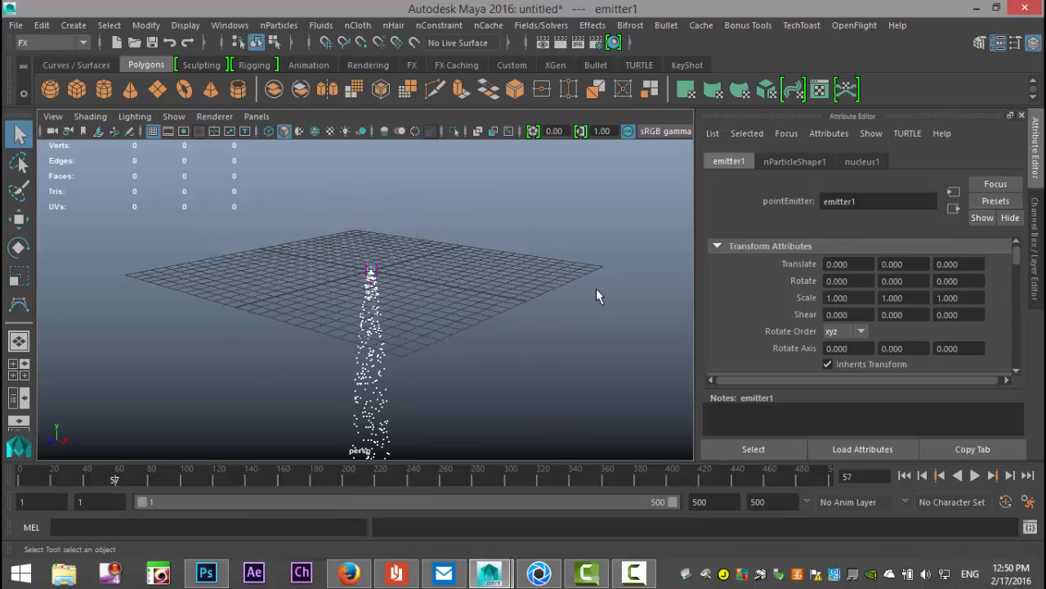
Step: Enable Ignore Solver Gravity on nParticleShape1 and replay the simulation
{"action": "left_click", "coordinate": [794, 161]}
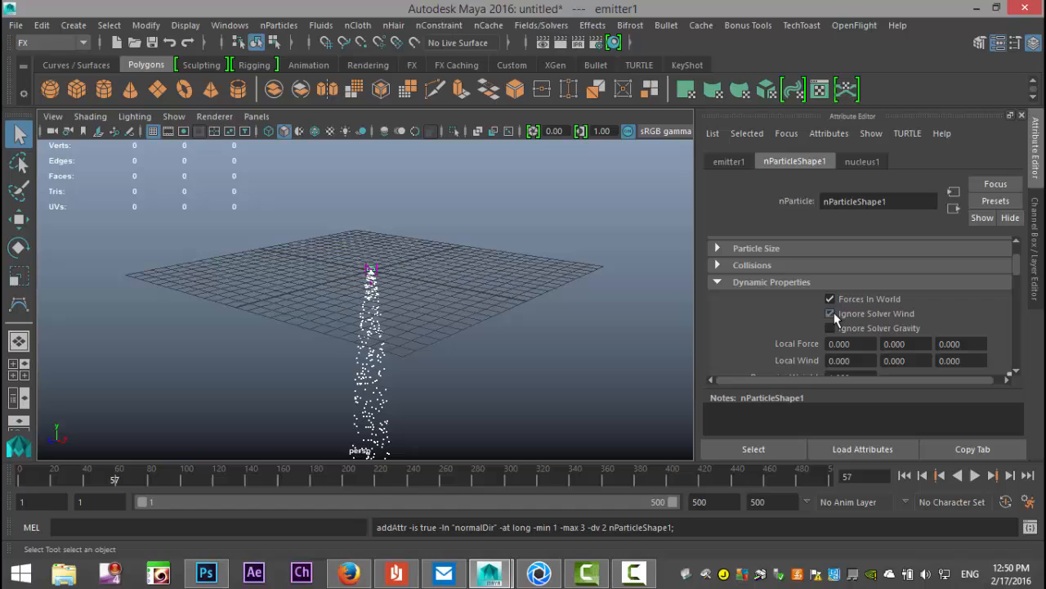
{"action": "left_click", "coordinate": [830, 313]}
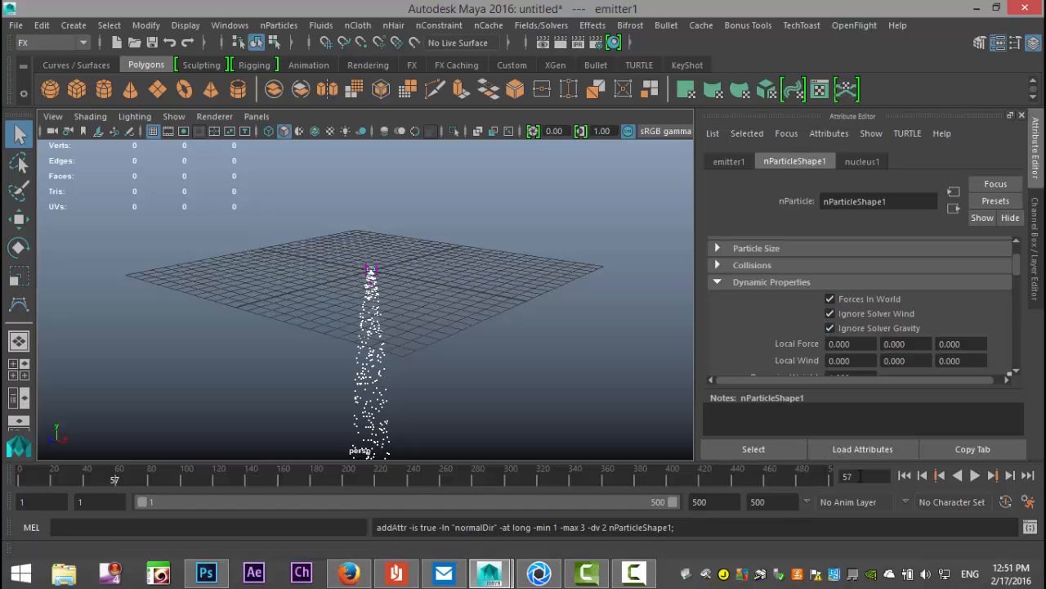
{"action": "left_click", "coordinate": [974, 475]}
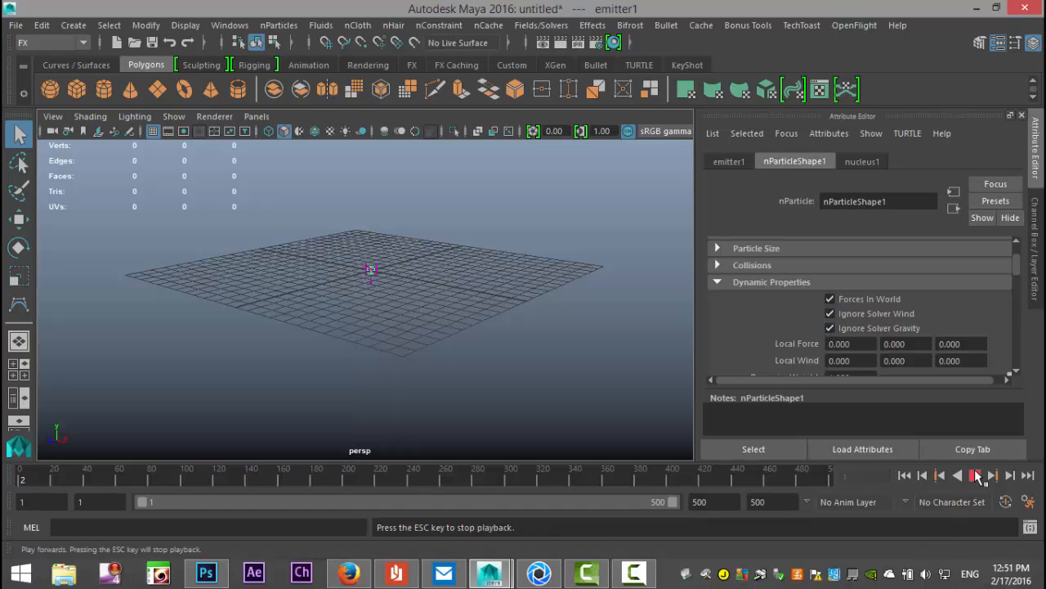
{"action": "left_click", "coordinate": [976, 474]}
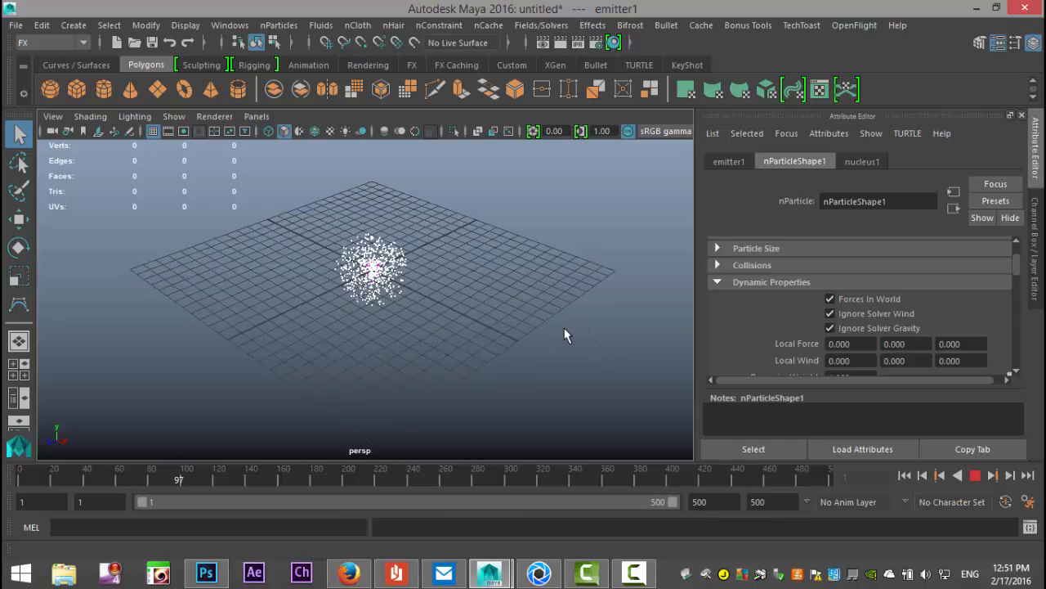
{"action": "left_click", "coordinate": [992, 475]}
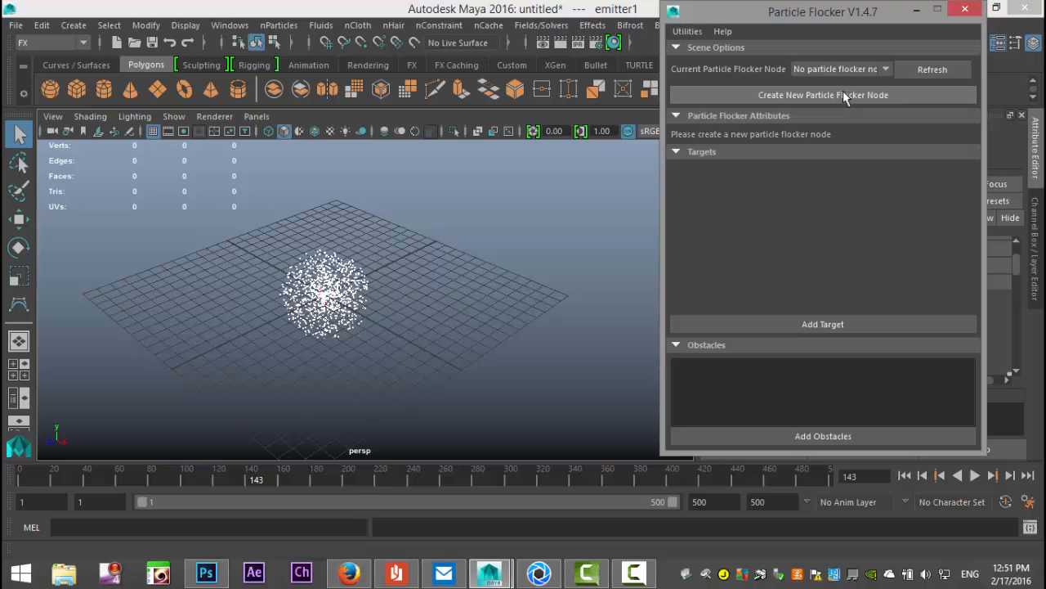
Step: Create a new particleFlocker node from the Particle Flocker V1.4.7 window
{"action": "left_click", "coordinate": [822, 95]}
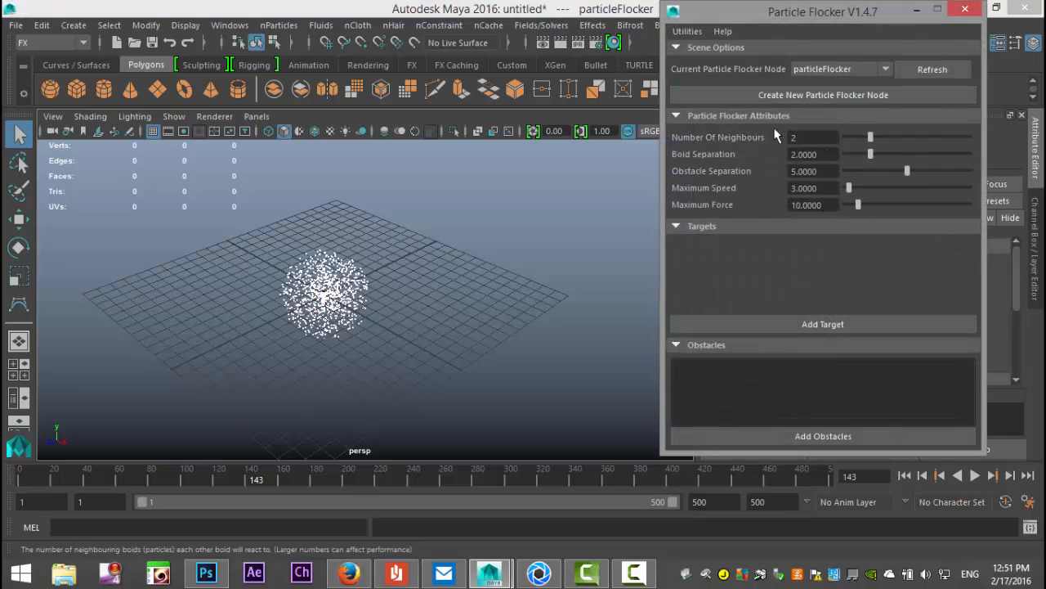
{"action": "mouse_move", "coordinate": [789, 192]}
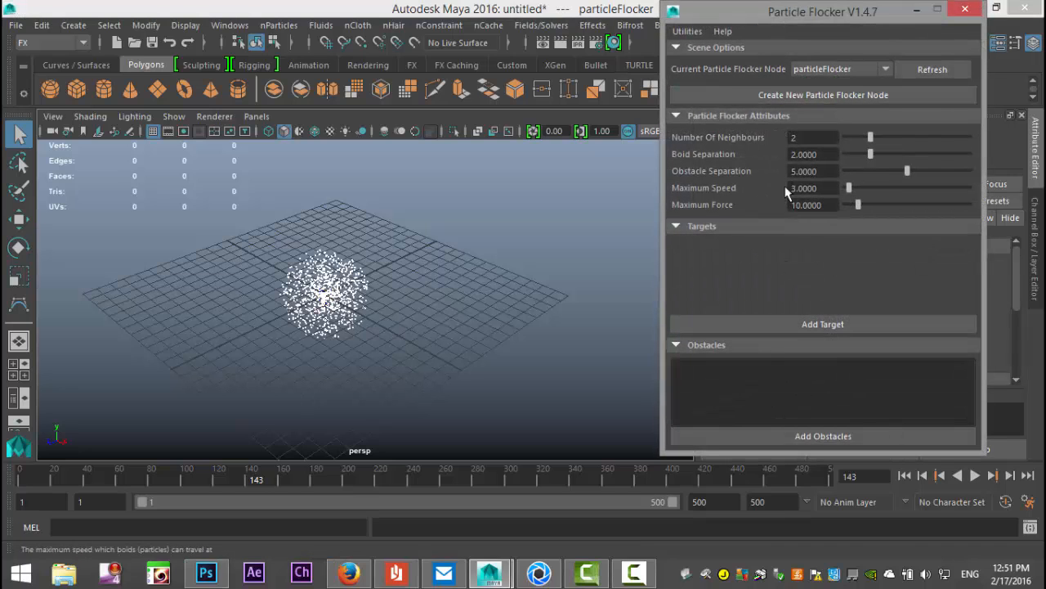
{"action": "mouse_move", "coordinate": [476, 349]}
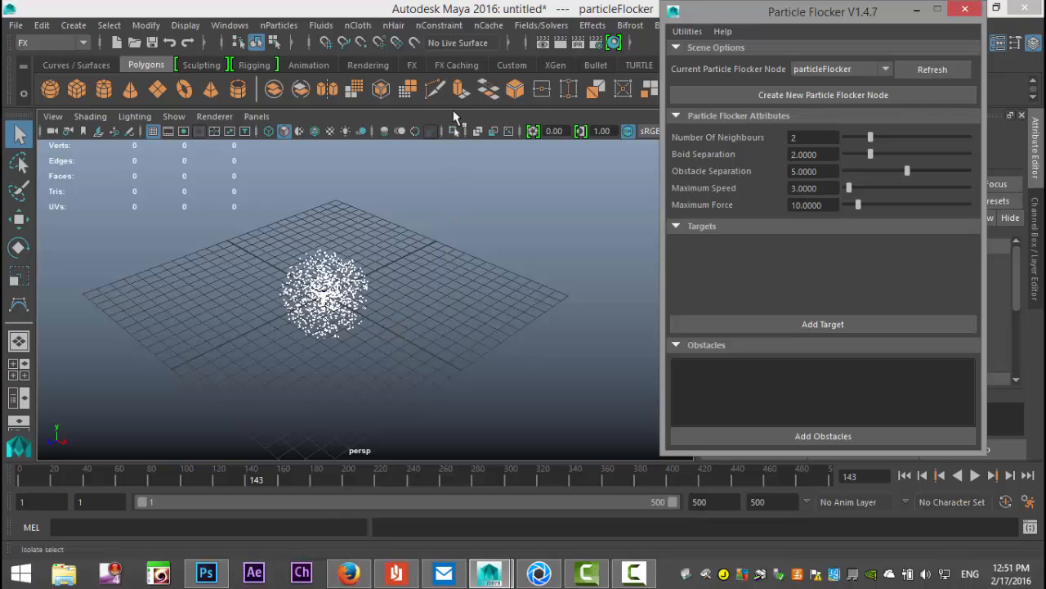
Step: Select nParticle1 and particleFlocker in the Outliner, connect the flocker field, and close the Outliner
{"action": "left_click", "coordinate": [230, 24]}
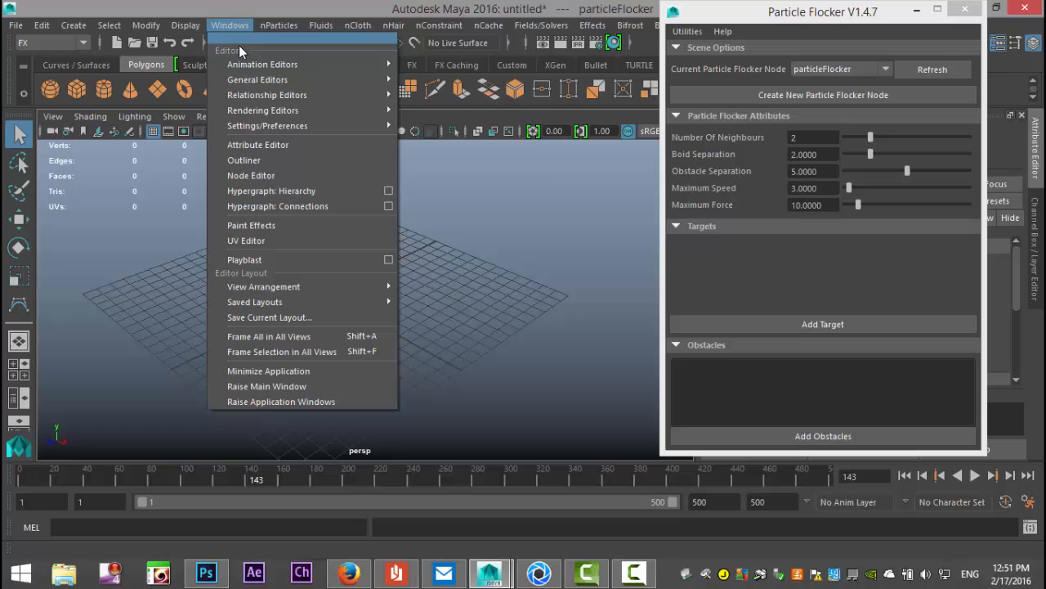
{"action": "left_click", "coordinate": [243, 160]}
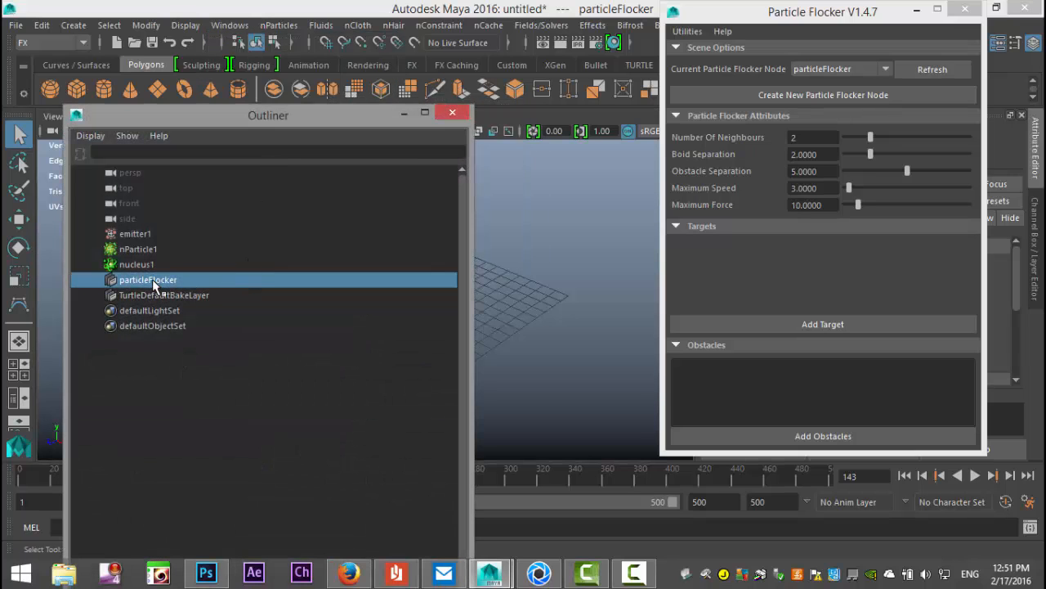
{"action": "left_click", "coordinate": [137, 249]}
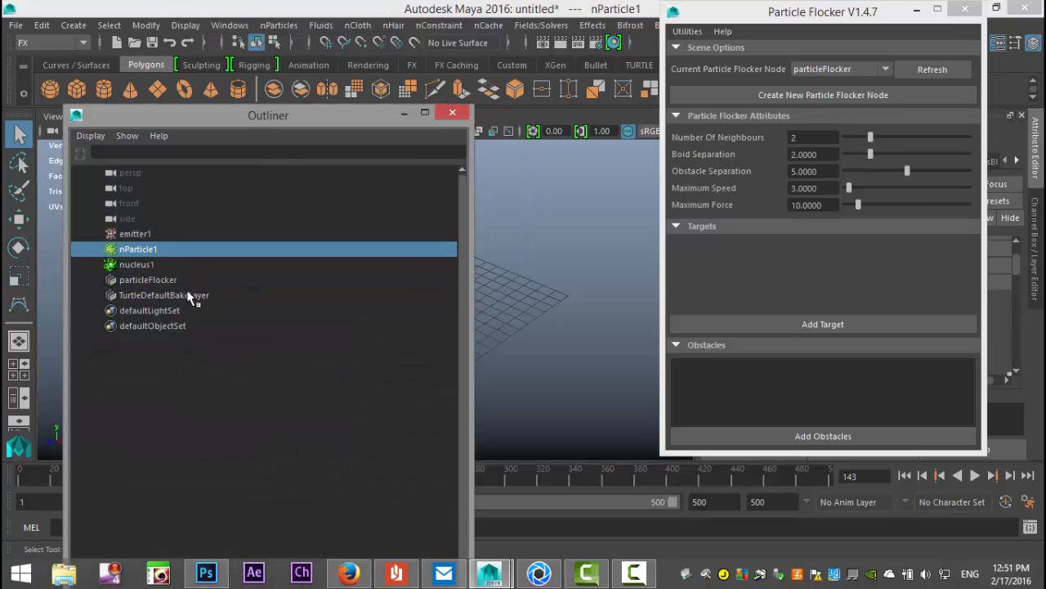
{"action": "left_click", "coordinate": [147, 280]}
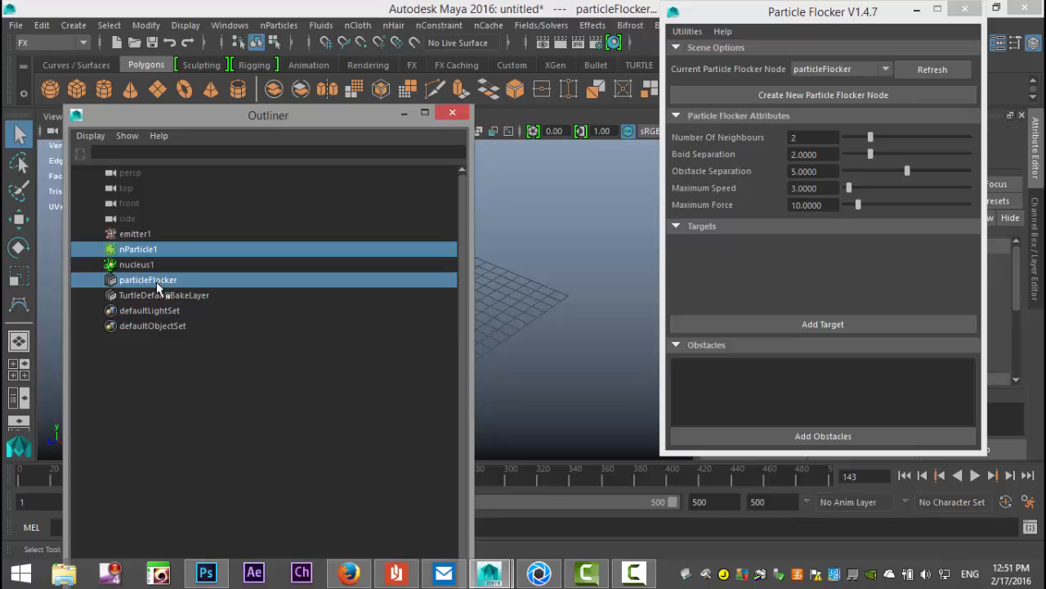
{"action": "mouse_move", "coordinate": [174, 310]}
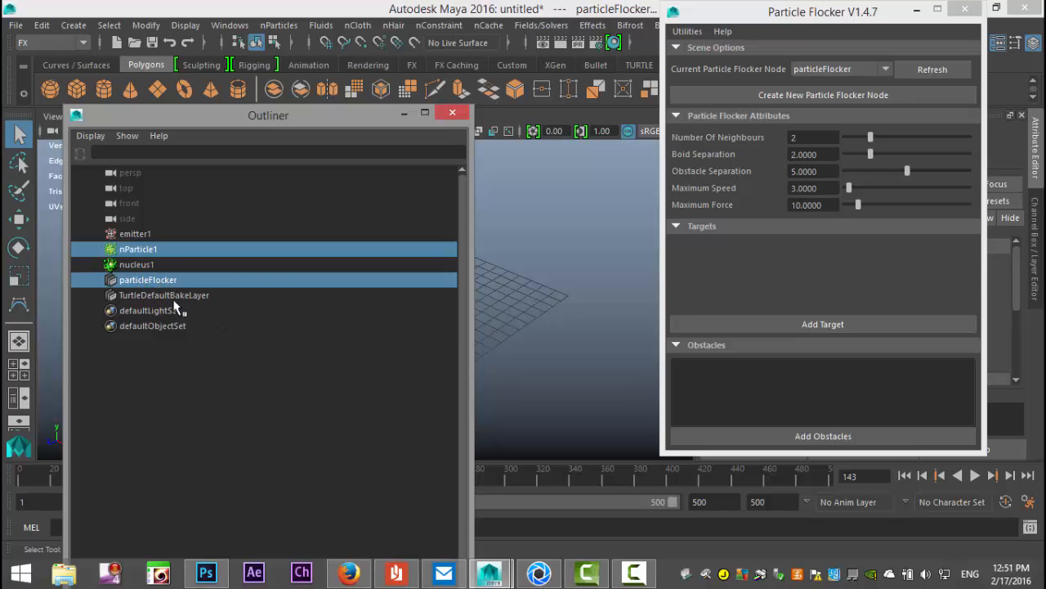
{"action": "mouse_move", "coordinate": [541, 25]}
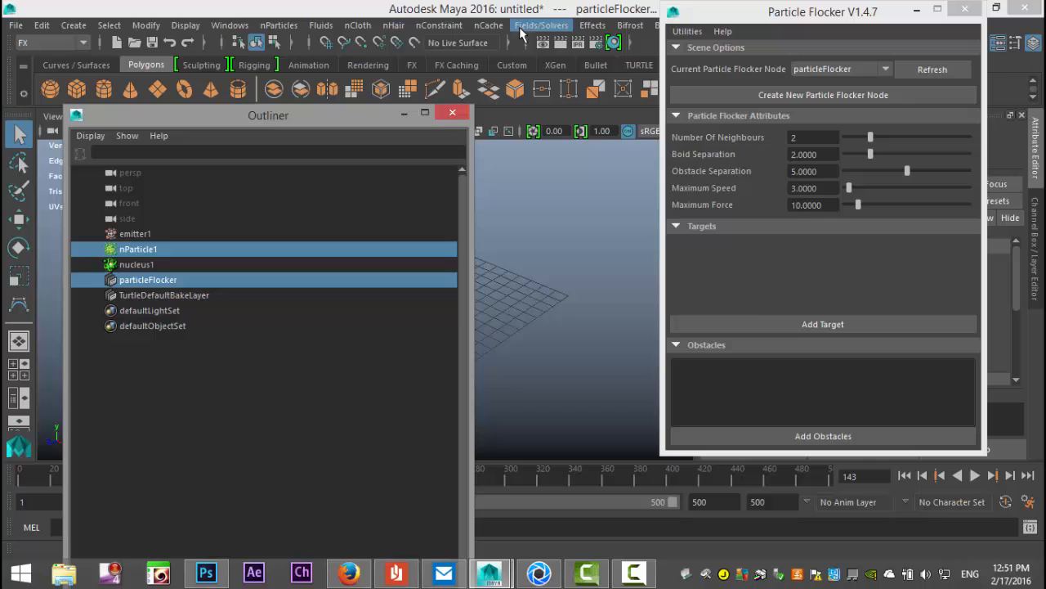
{"action": "left_click", "coordinate": [541, 25]}
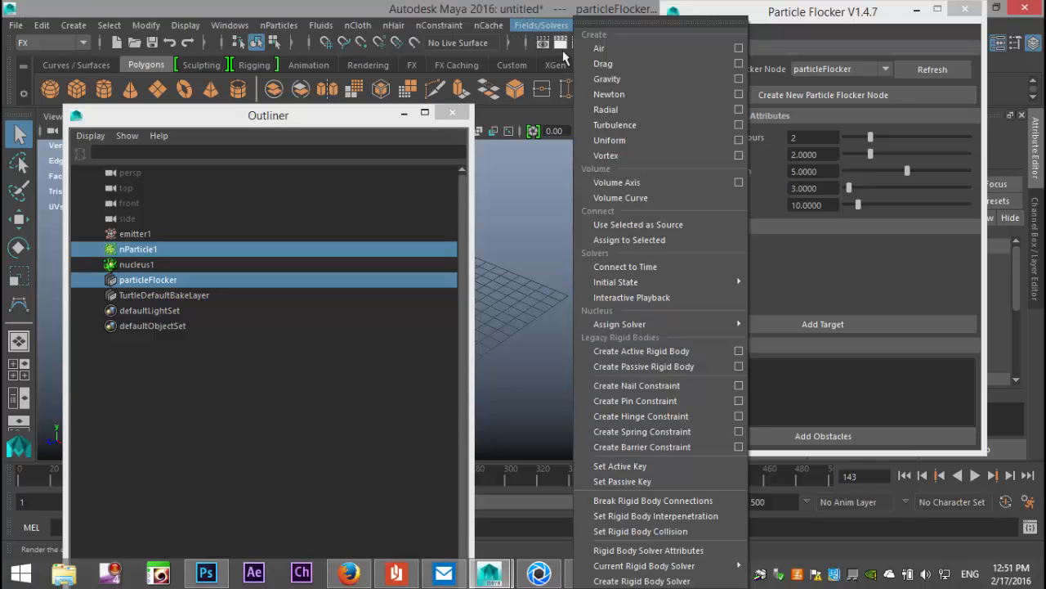
{"action": "mouse_move", "coordinate": [629, 239]}
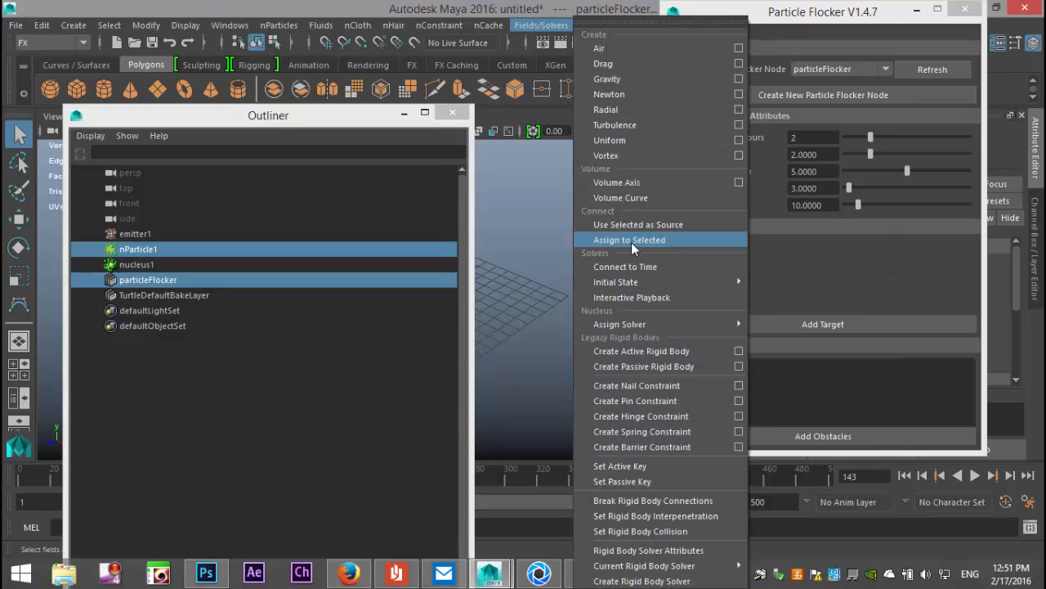
{"action": "left_click", "coordinate": [630, 240]}
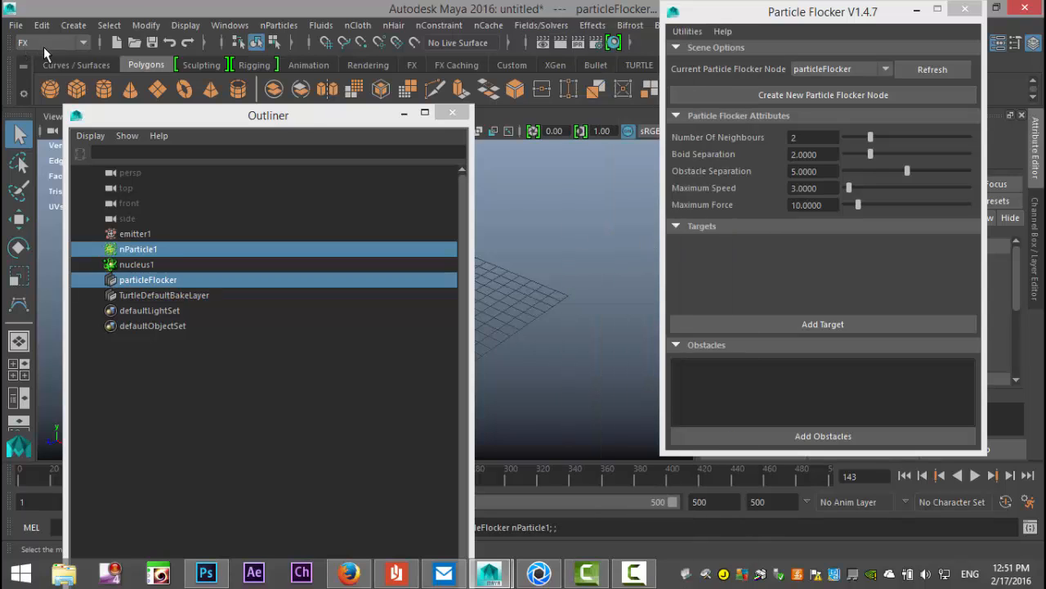
{"action": "left_click", "coordinate": [452, 112]}
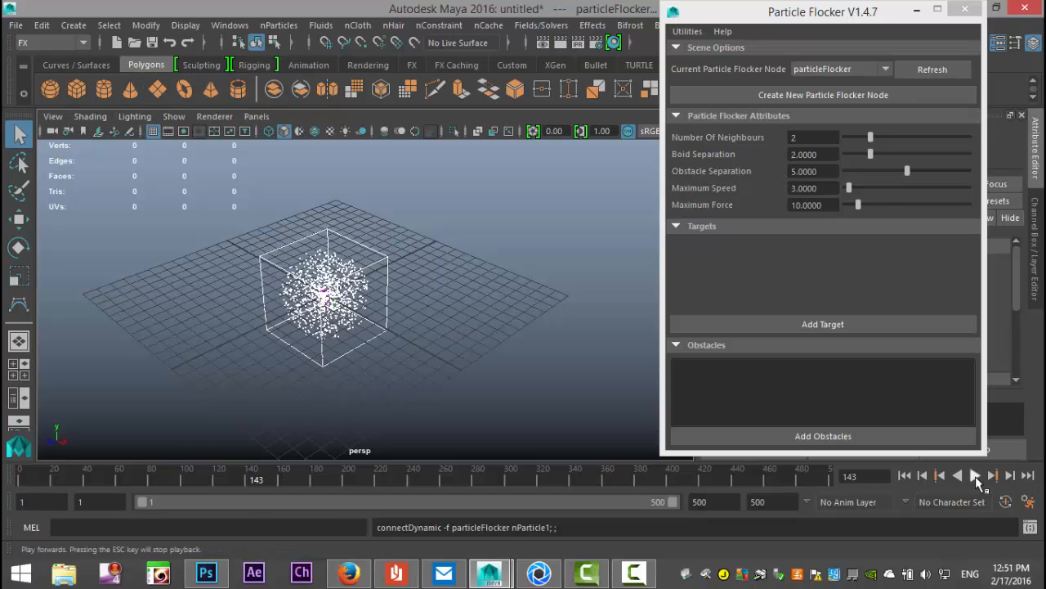
Step: Play the flocked nParticles to about frame 475, then stop and rewind
{"action": "left_click", "coordinate": [976, 475]}
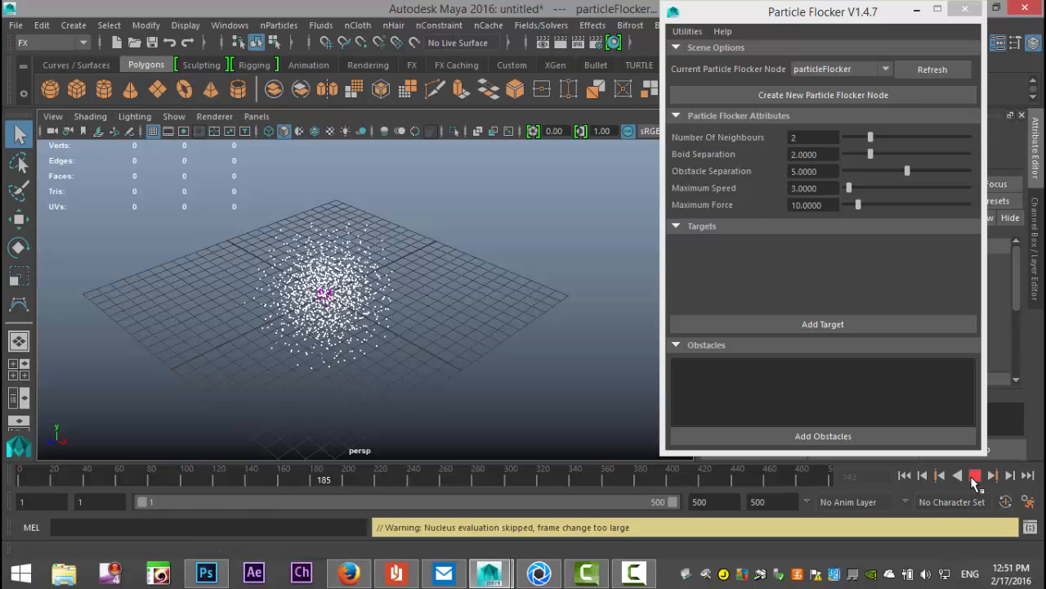
{"action": "left_click", "coordinate": [975, 475]}
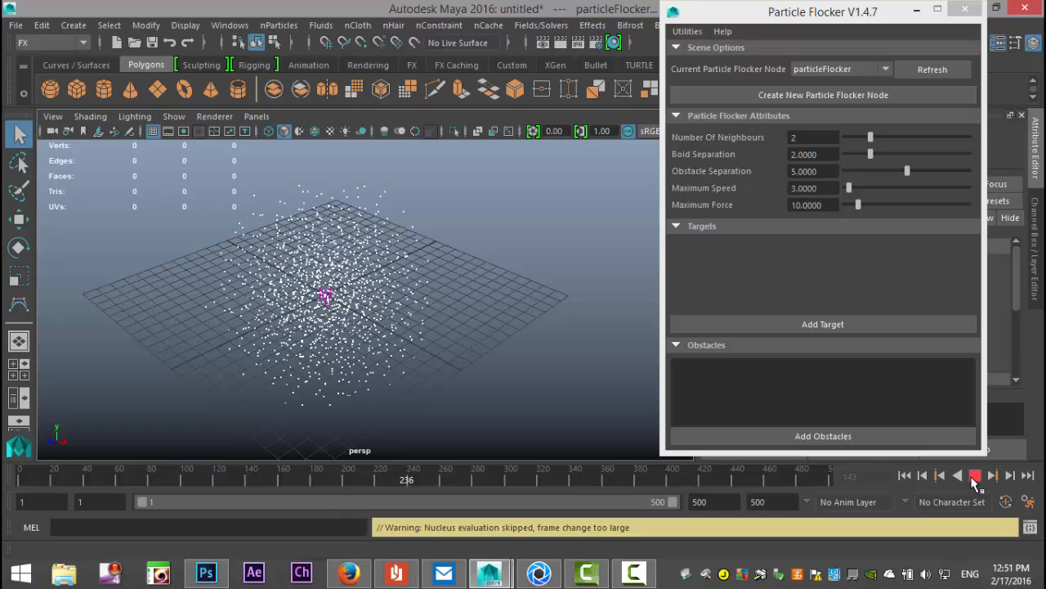
{"action": "left_click", "coordinate": [975, 475]}
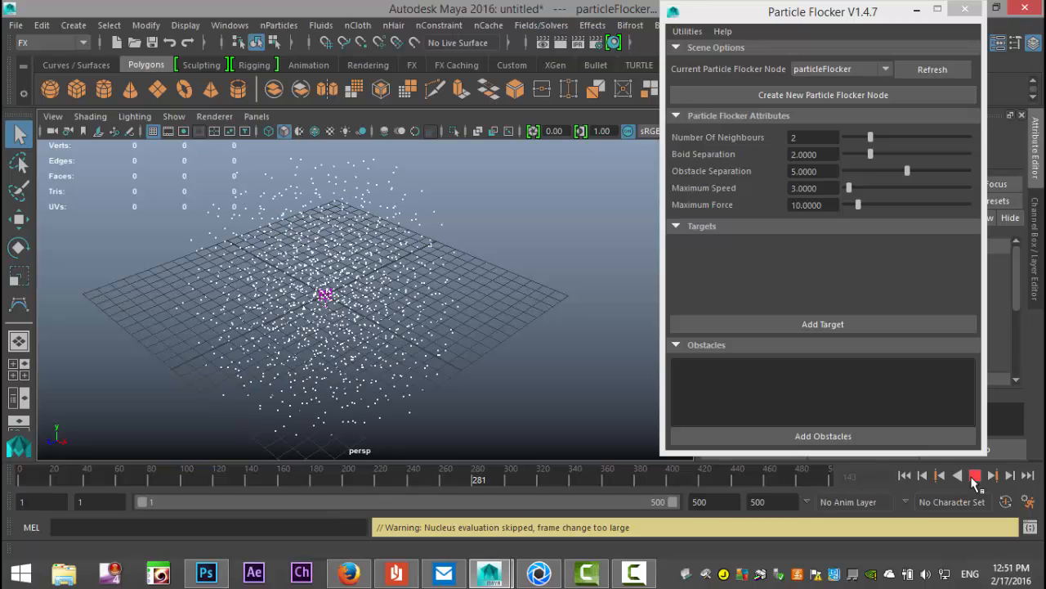
{"action": "left_click", "coordinate": [975, 475]}
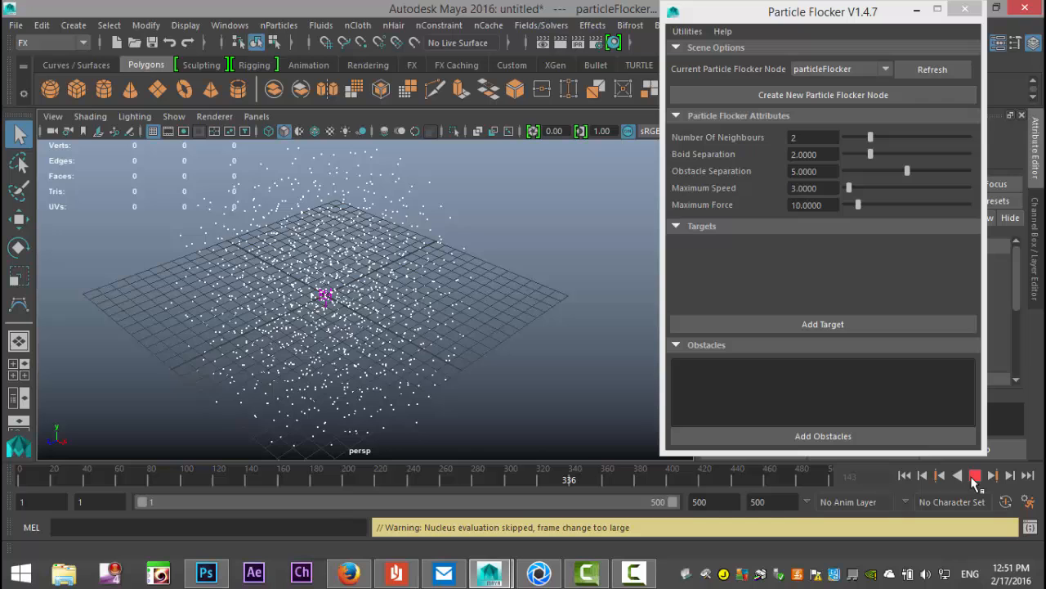
{"action": "left_click", "coordinate": [975, 475]}
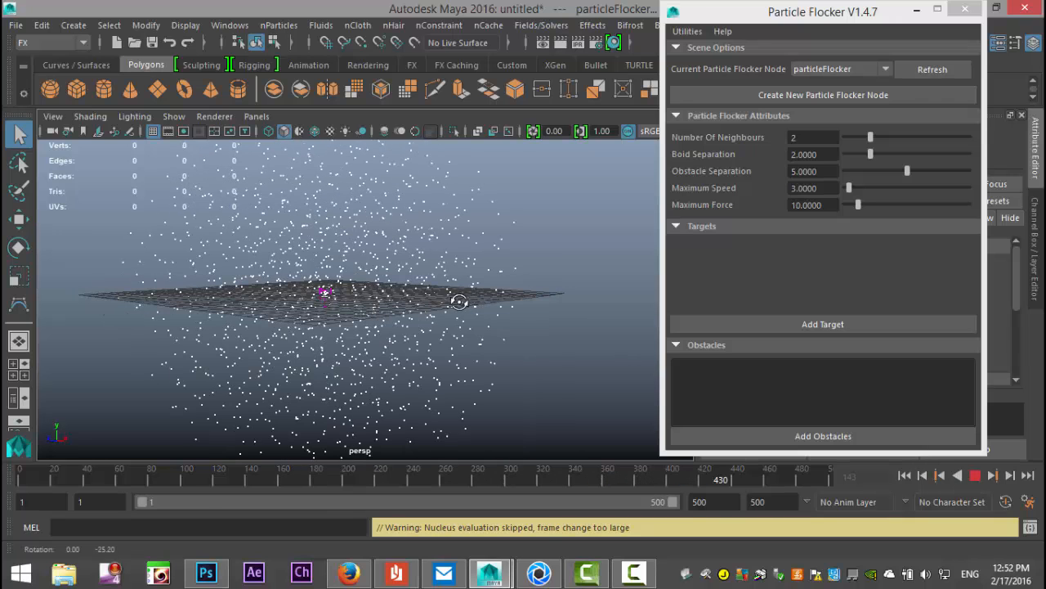
{"action": "left_click", "coordinate": [975, 475]}
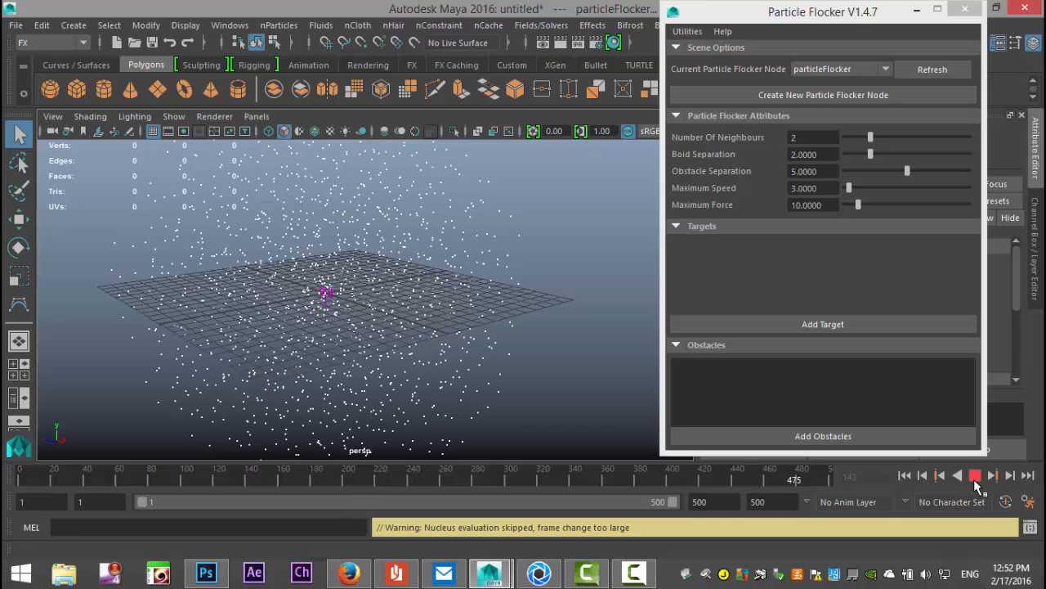
{"action": "left_click", "coordinate": [904, 475]}
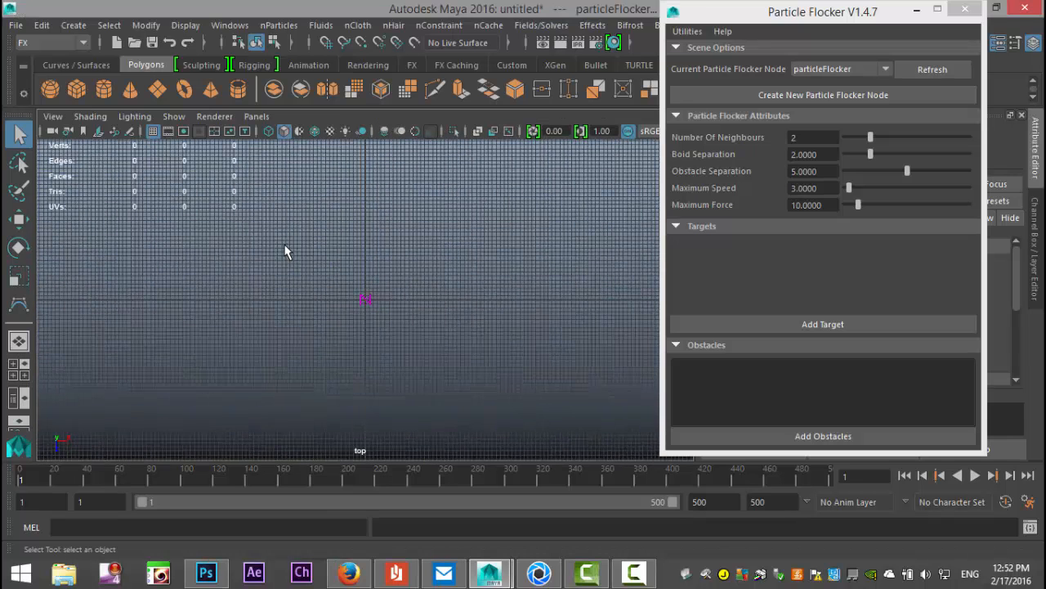
Step: Draw a looping CV curve from the top view with the CV Curve Tool
{"action": "left_click", "coordinate": [73, 24]}
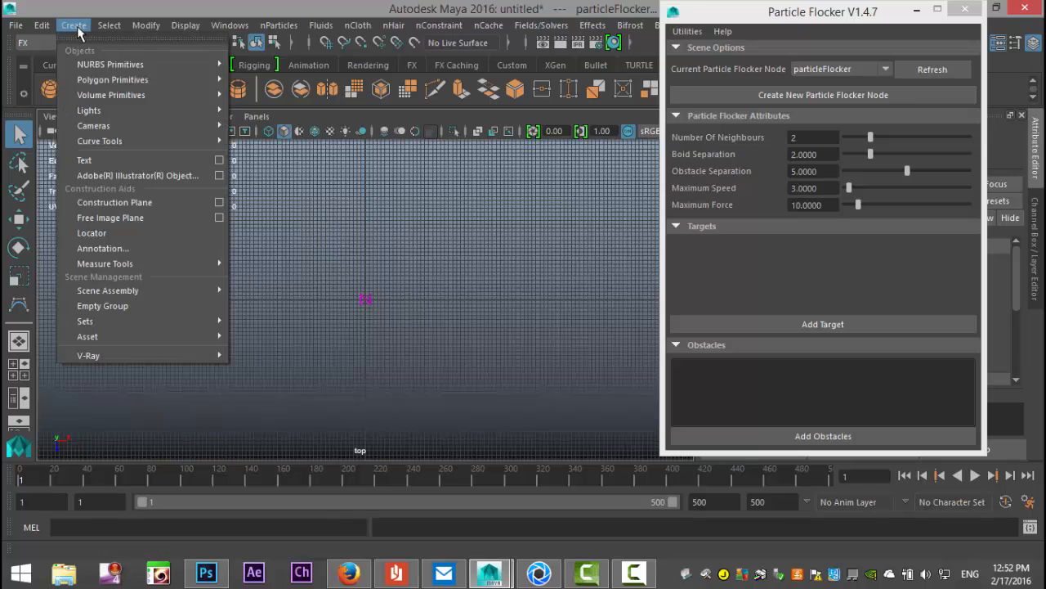
{"action": "mouse_move", "coordinate": [99, 141]}
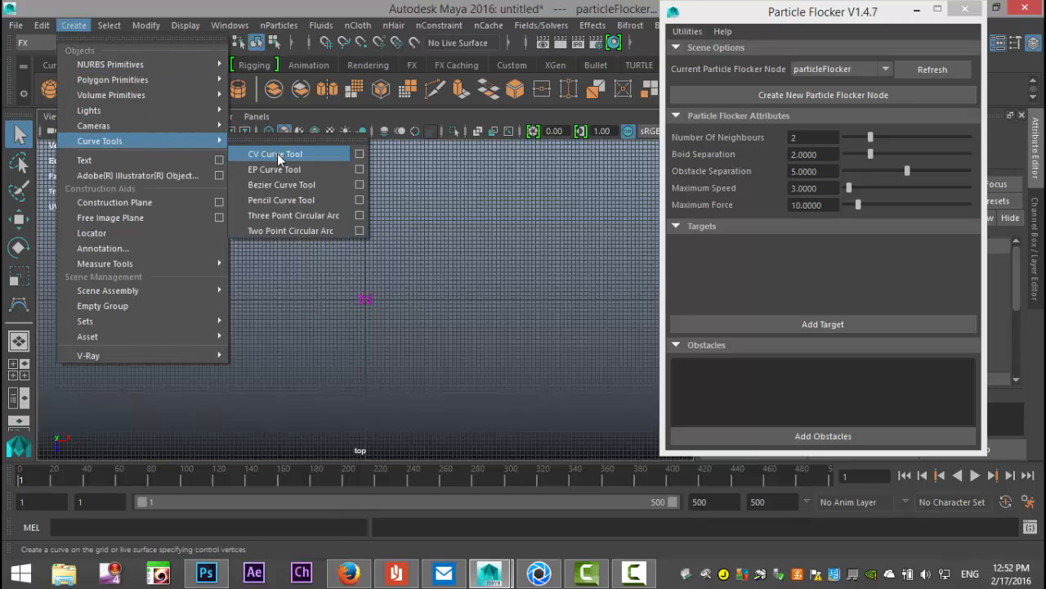
{"action": "left_click", "coordinate": [274, 154]}
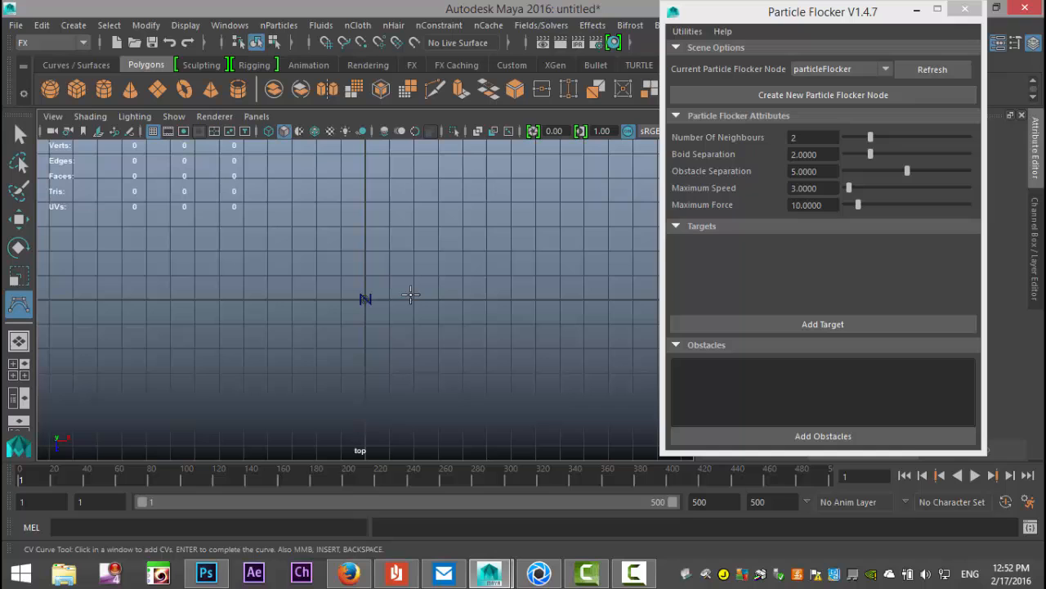
{"action": "mouse_move", "coordinate": [386, 298]}
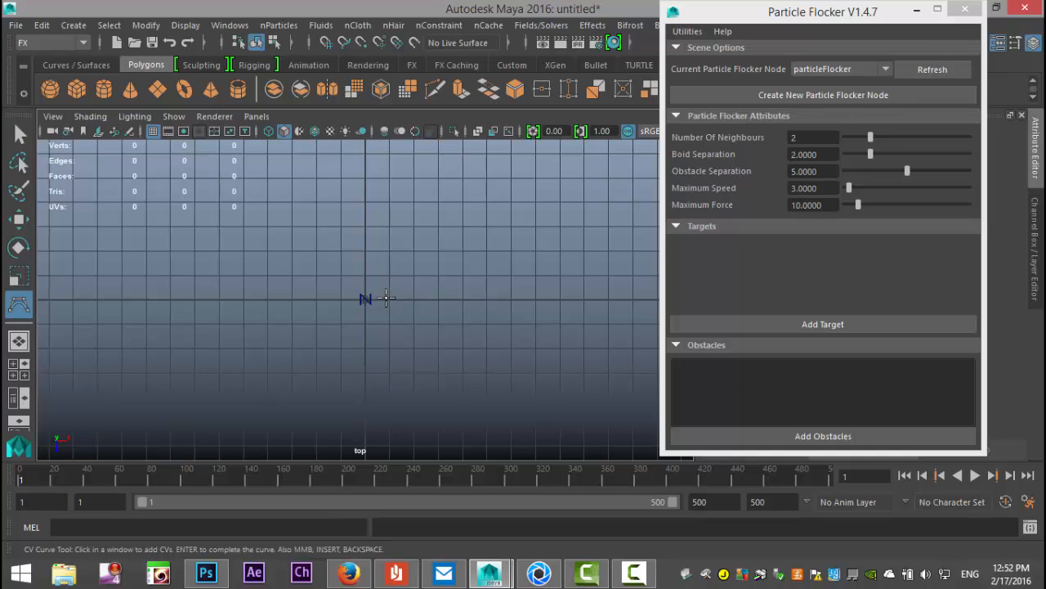
{"action": "left_click", "coordinate": [451, 291]}
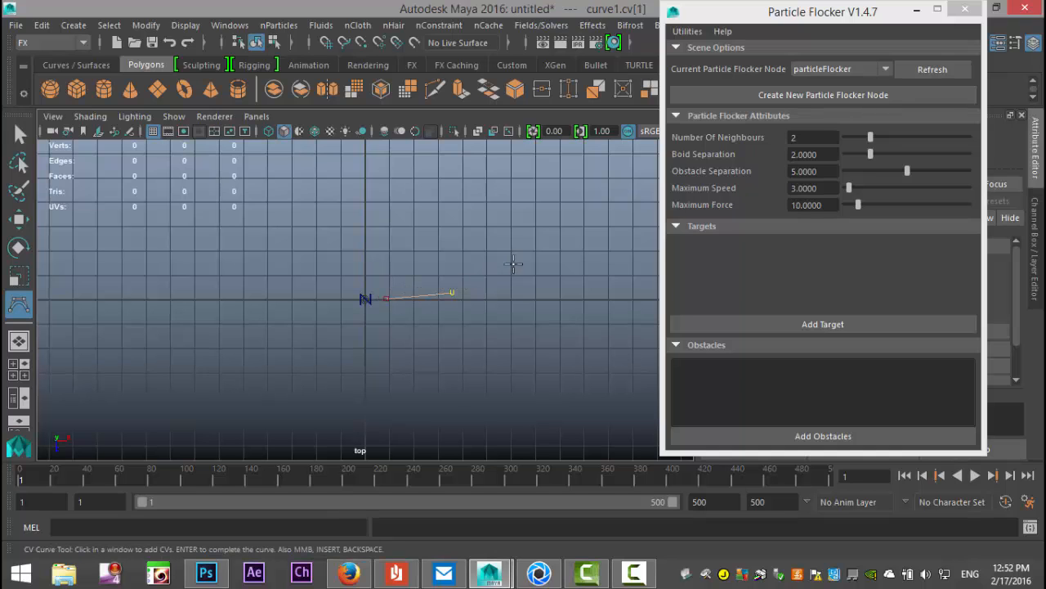
{"action": "left_click", "coordinate": [464, 257]}
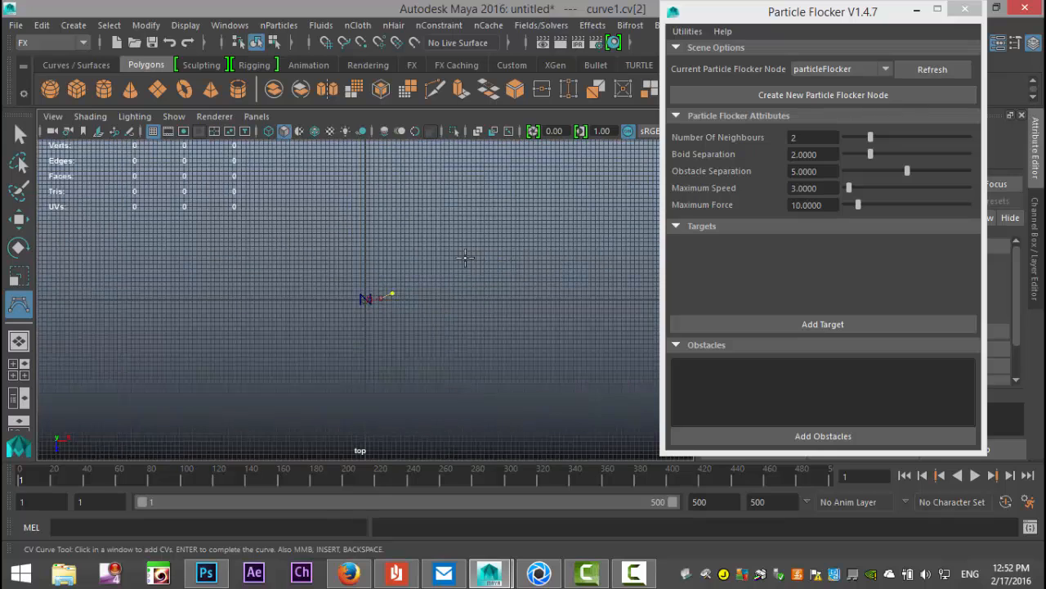
{"action": "left_click", "coordinate": [368, 202]}
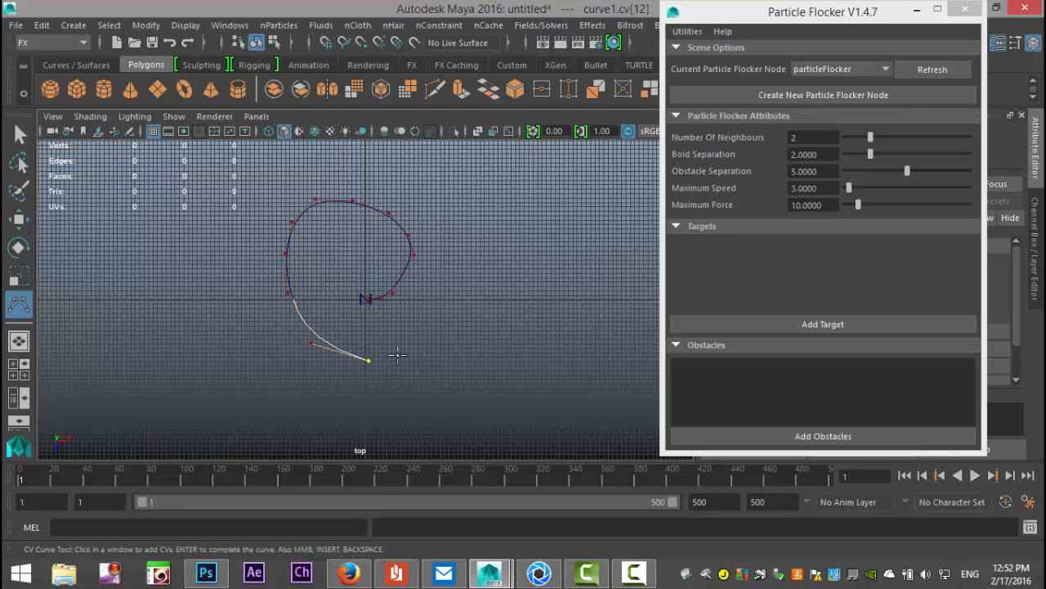
{"action": "left_click", "coordinate": [474, 241]}
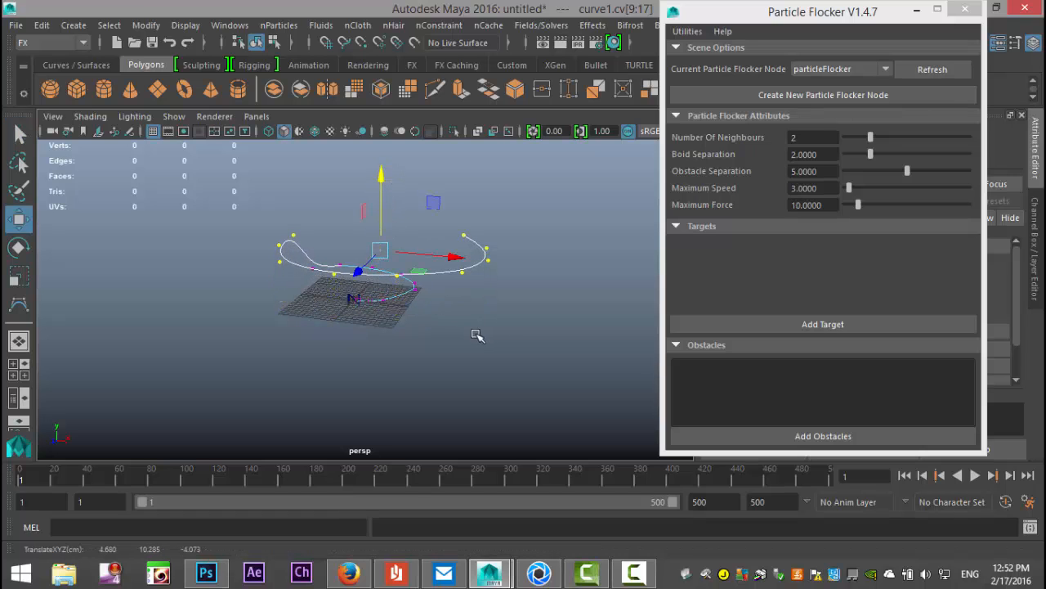
Step: Raise curve1's CVs upward so it winds through 3D space, then inspect it
{"action": "left_click_drag", "start_coordinate": [479, 335], "coordinate": [586, 364]}
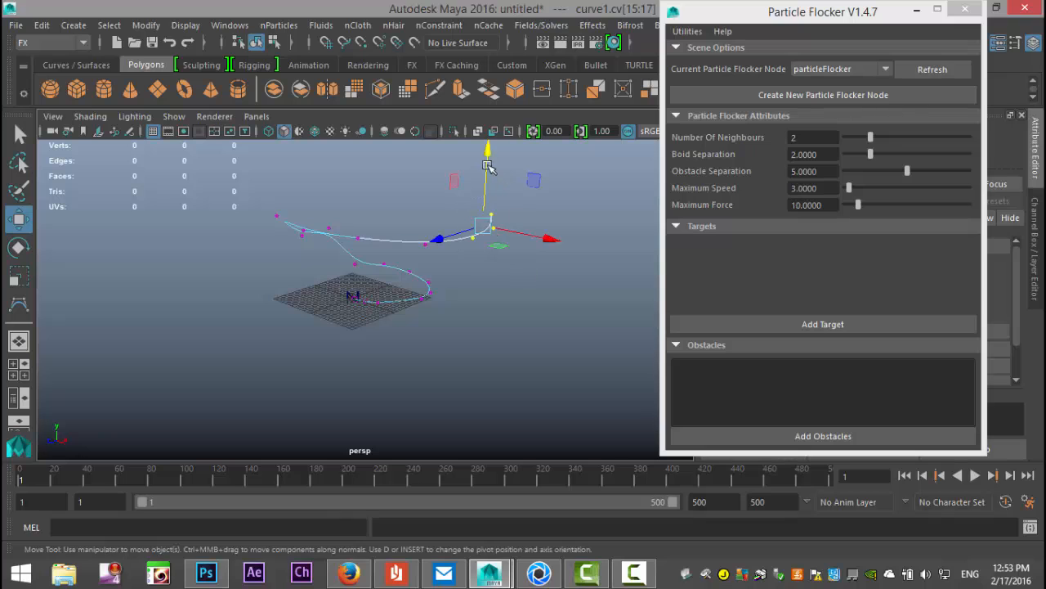
{"action": "left_click", "coordinate": [378, 366]}
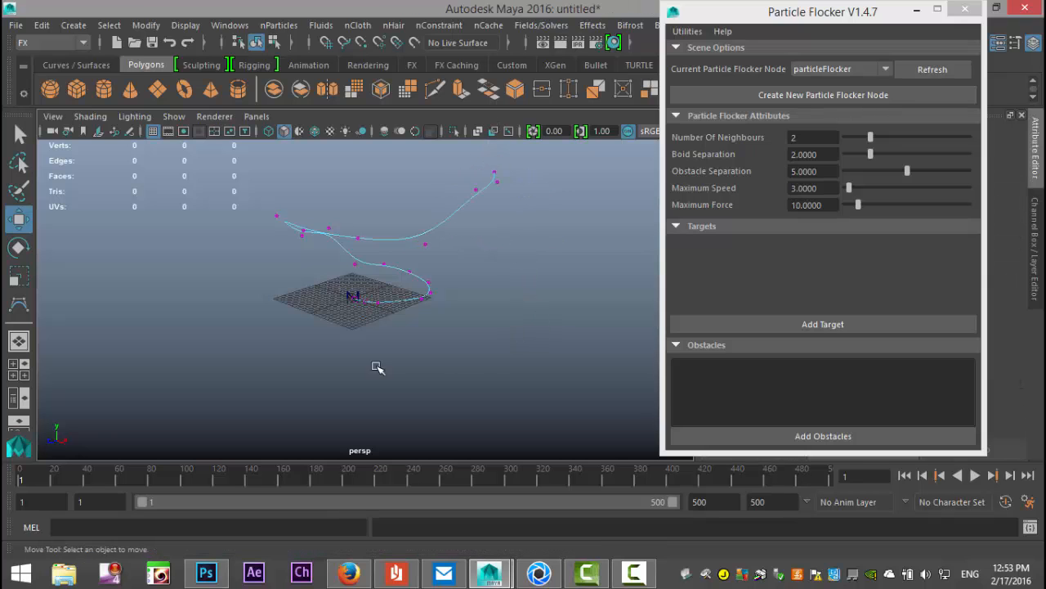
{"action": "left_click_drag", "start_coordinate": [378, 366], "coordinate": [425, 370]}
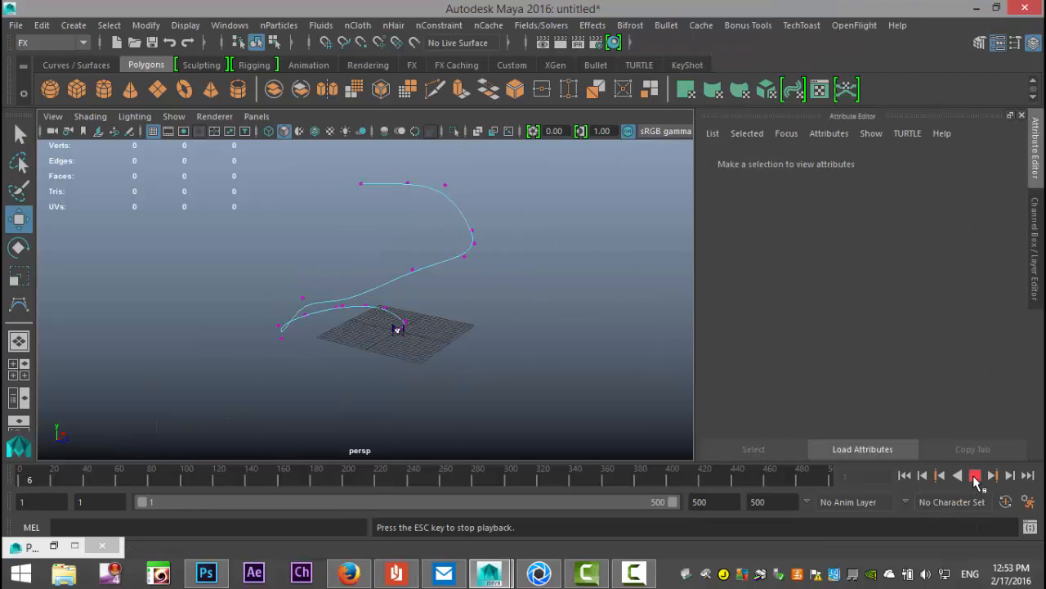
Step: Preview the particles around curve1 to about frame 266, then open the Outliner
{"action": "left_click", "coordinate": [975, 475]}
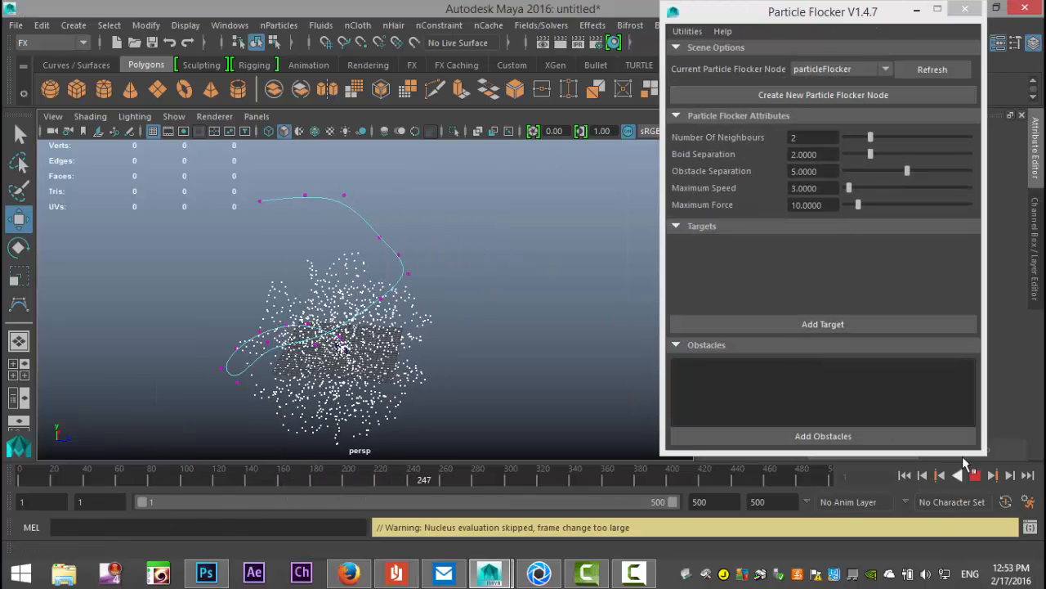
{"action": "left_click", "coordinate": [992, 474]}
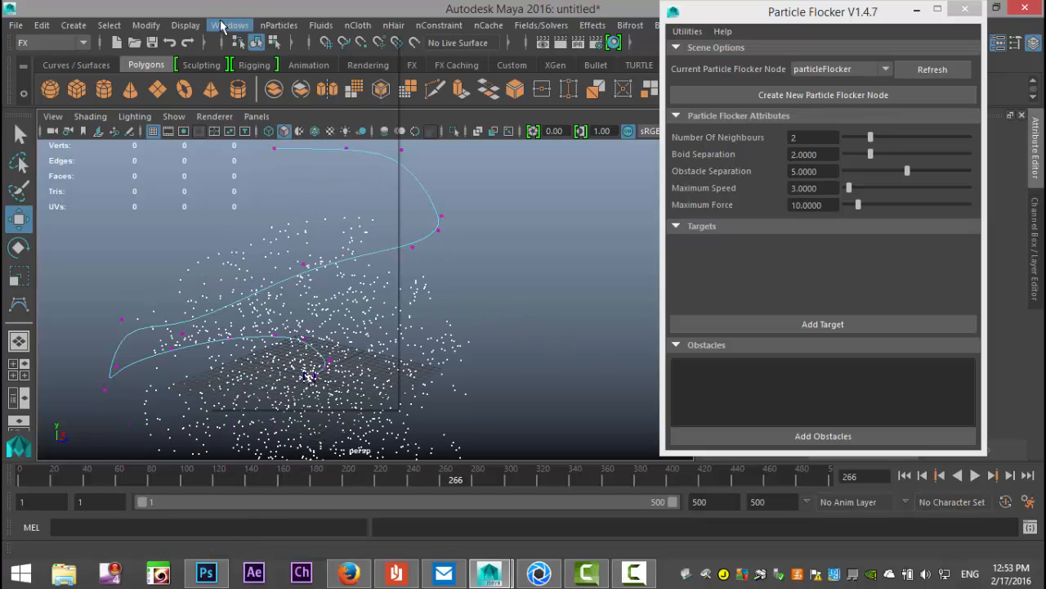
{"action": "left_click", "coordinate": [230, 24]}
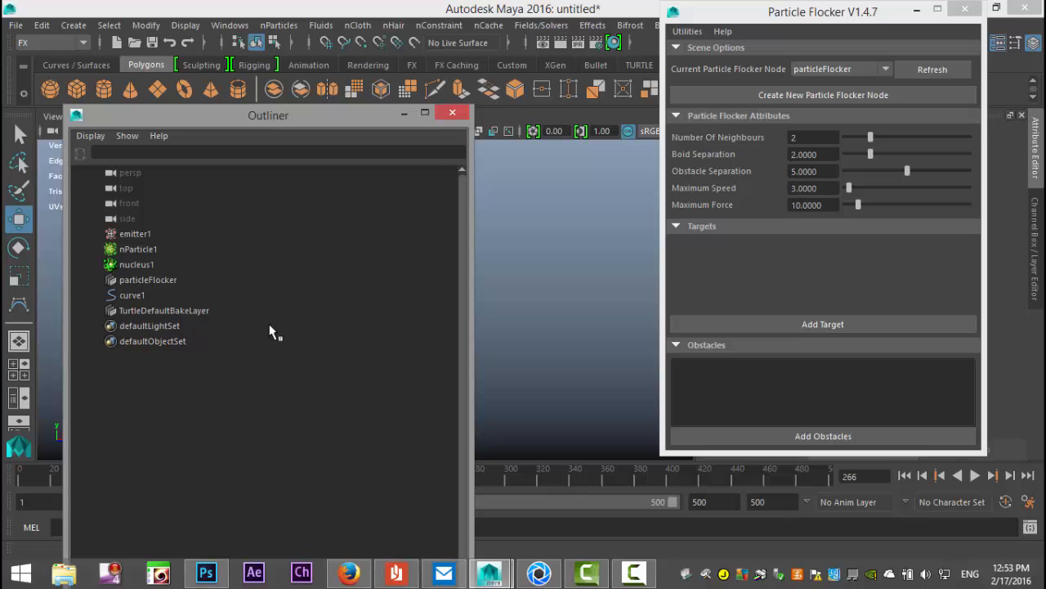
Step: Select curve1 and add it as Target 0 with Path Follow steering
{"action": "left_click", "coordinate": [148, 280]}
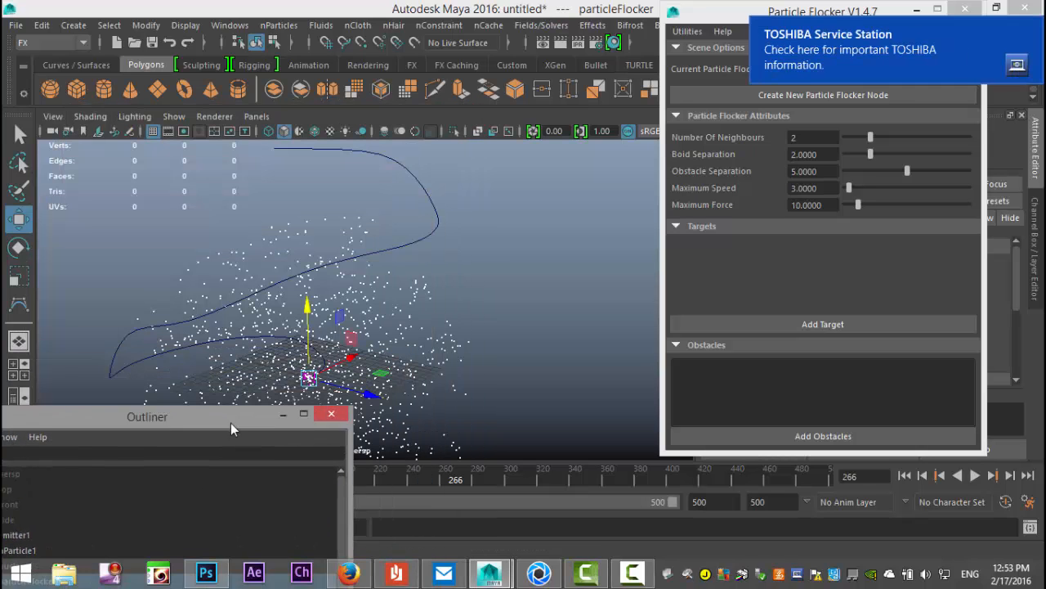
{"action": "left_click_drag", "start_coordinate": [147, 416], "coordinate": [71, 447]}
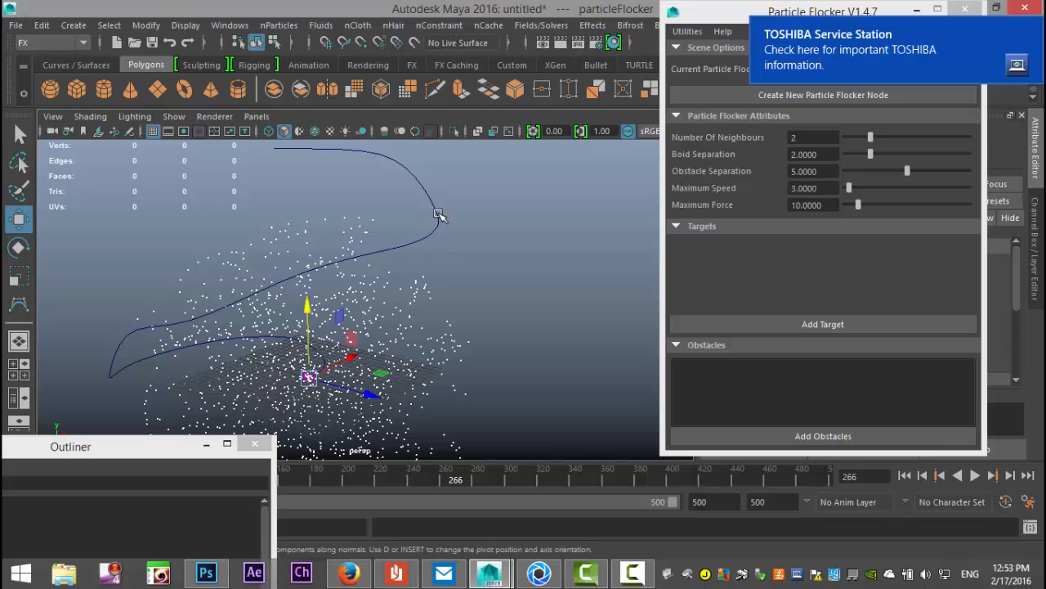
{"action": "left_click", "coordinate": [440, 214]}
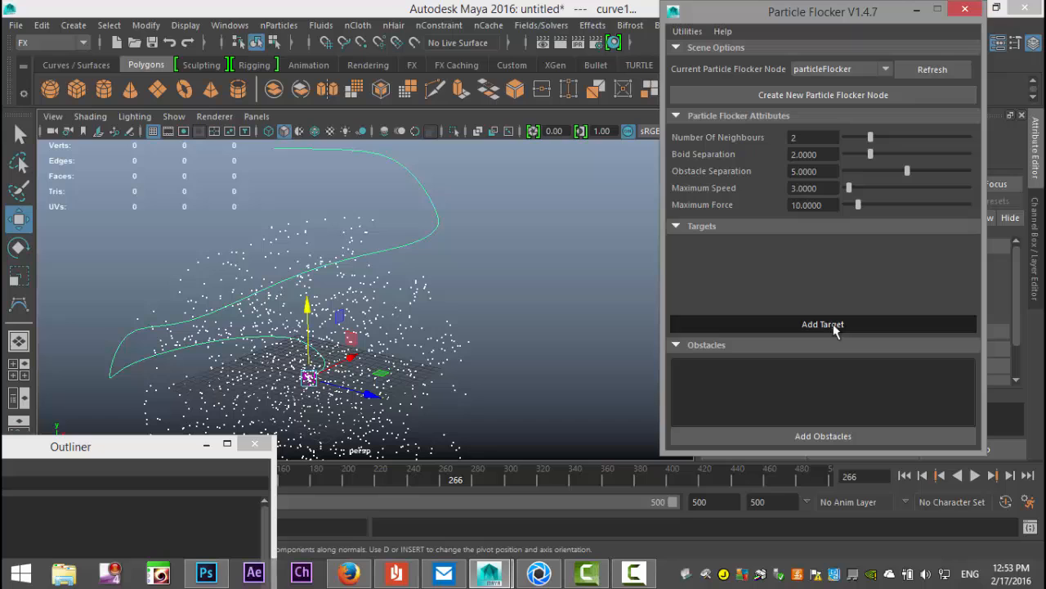
{"action": "left_click", "coordinate": [823, 324]}
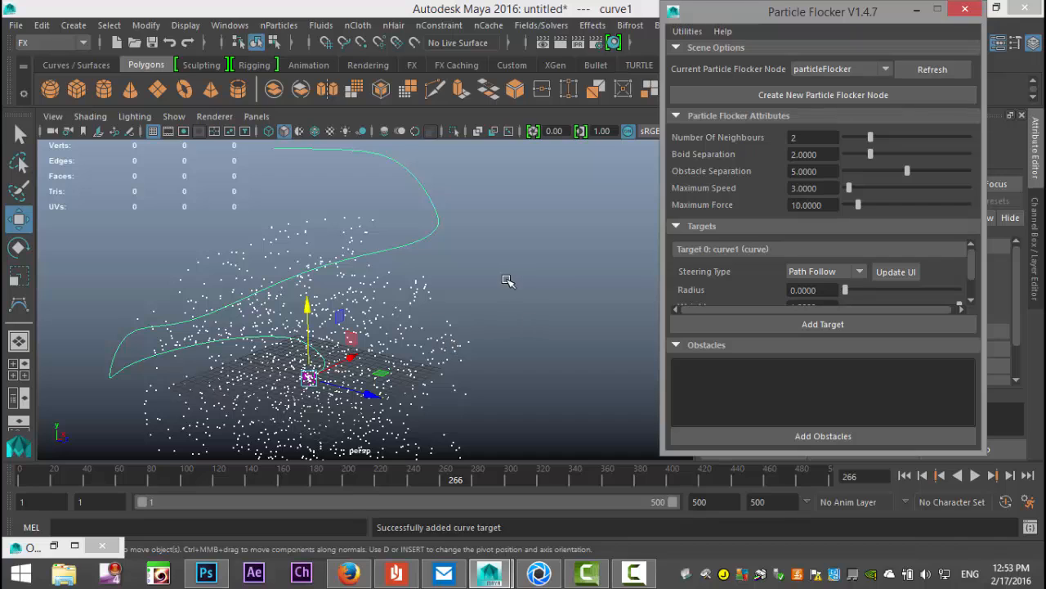
{"action": "mouse_move", "coordinate": [830, 273]}
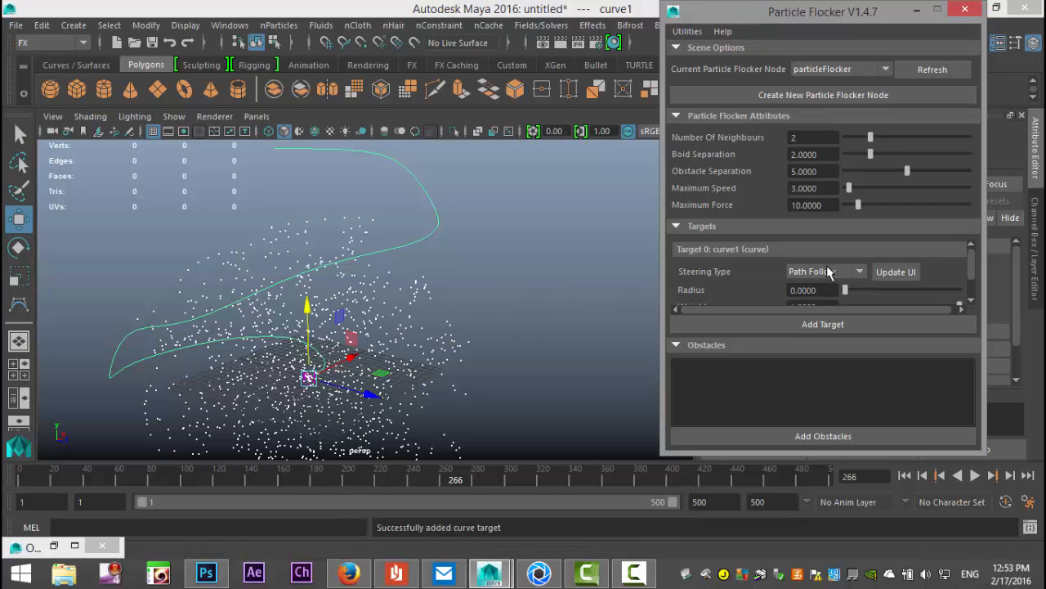
{"action": "mouse_move", "coordinate": [776, 122]}
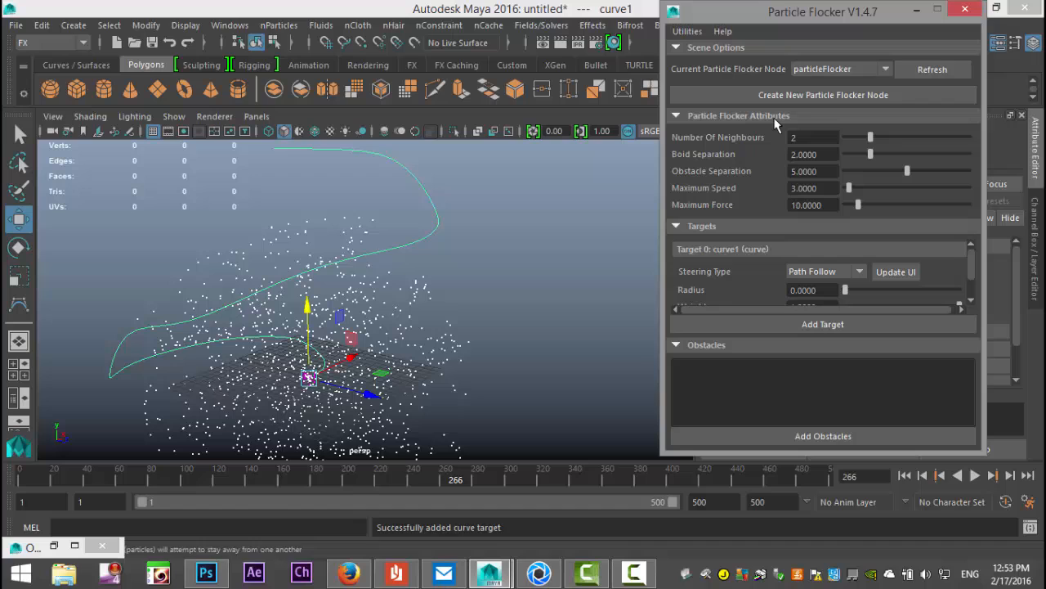
{"action": "mouse_move", "coordinate": [904, 491]}
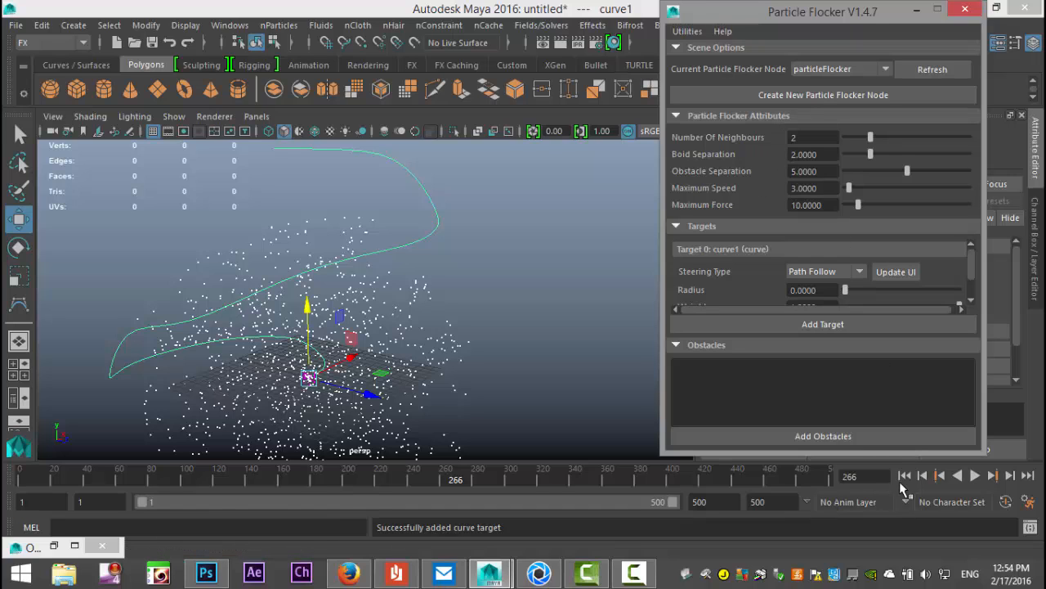
Step: Restart playback, set Maximum Speed to 40 and lower Maximum Force to 5
{"action": "left_click", "coordinate": [904, 475]}
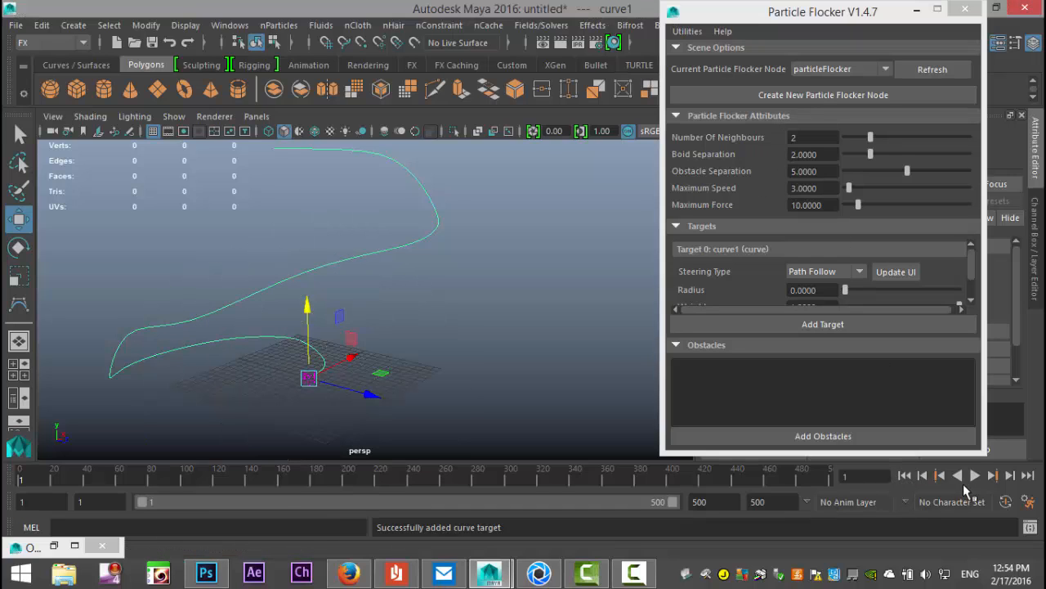
{"action": "left_click", "coordinate": [993, 474]}
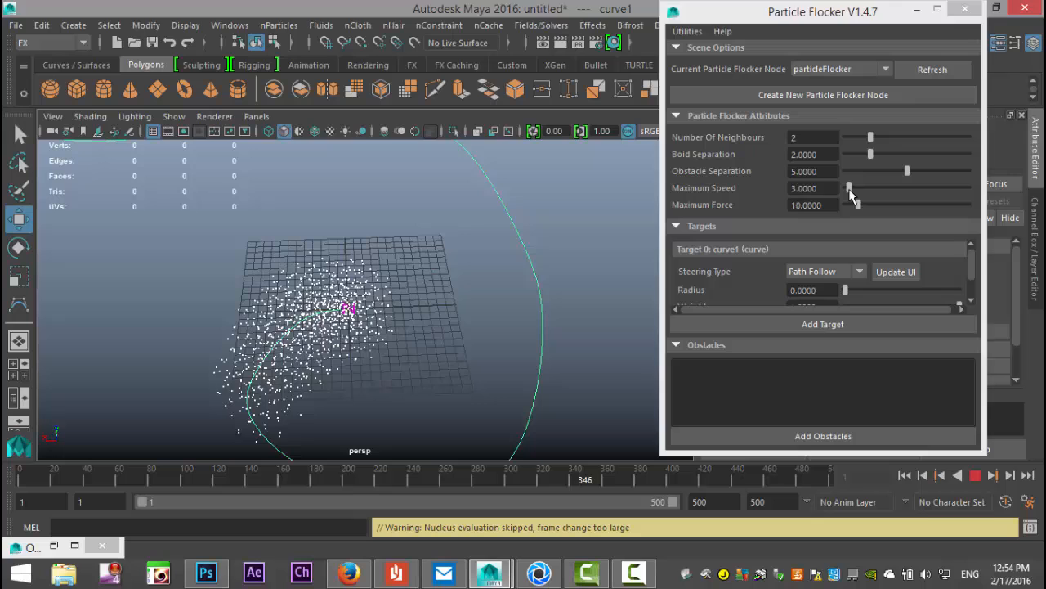
{"action": "left_click_drag", "start_coordinate": [850, 188], "coordinate": [879, 188]}
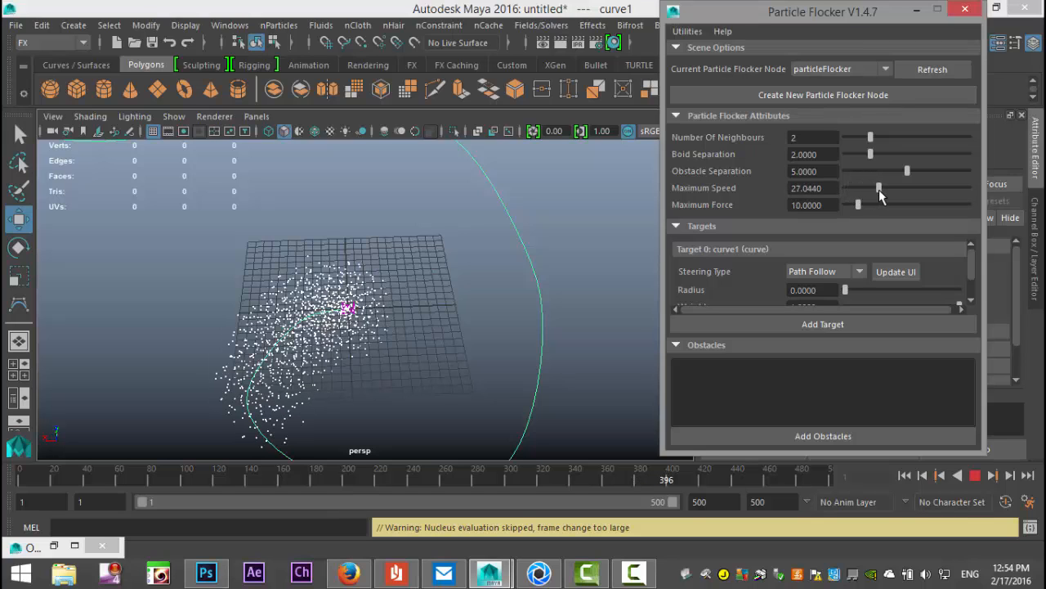
{"action": "left_click_drag", "start_coordinate": [879, 188], "coordinate": [899, 188]}
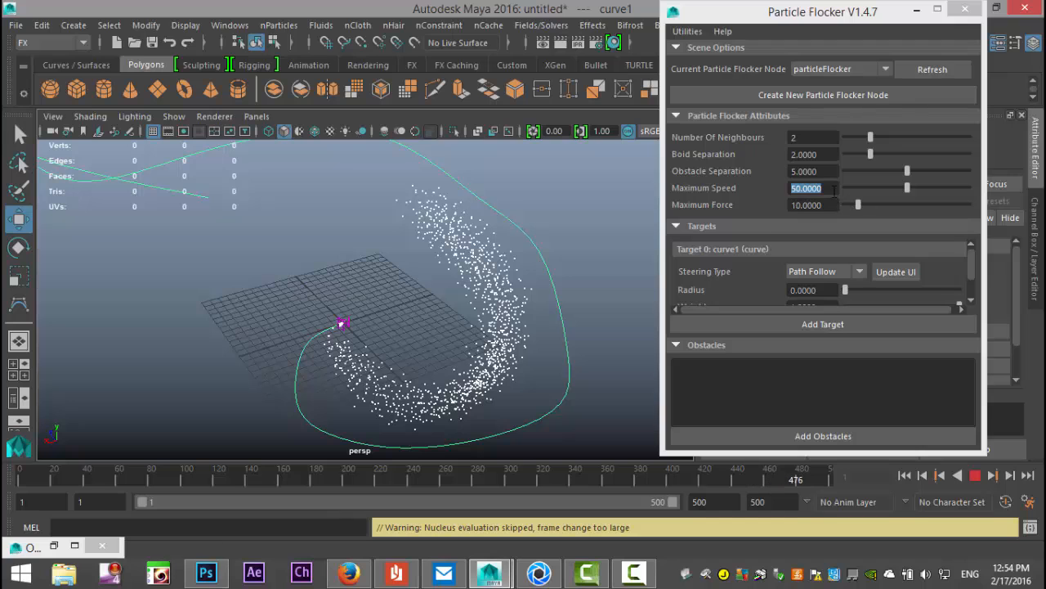
{"action": "type", "text": "40"}
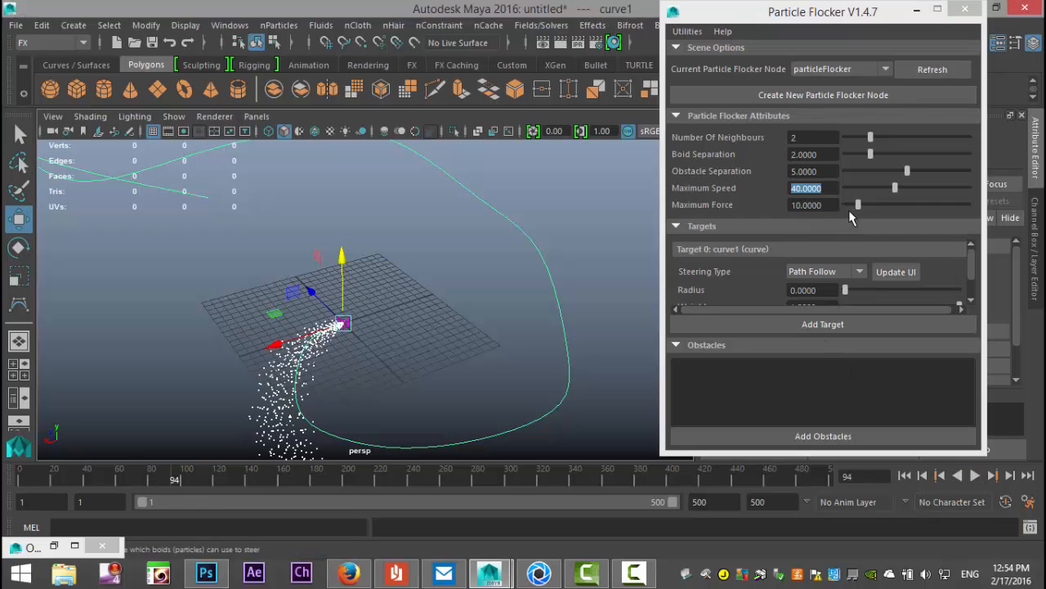
{"action": "left_click_drag", "start_coordinate": [858, 204], "coordinate": [857, 204]}
{"action": "type", "text": "5.0000"}
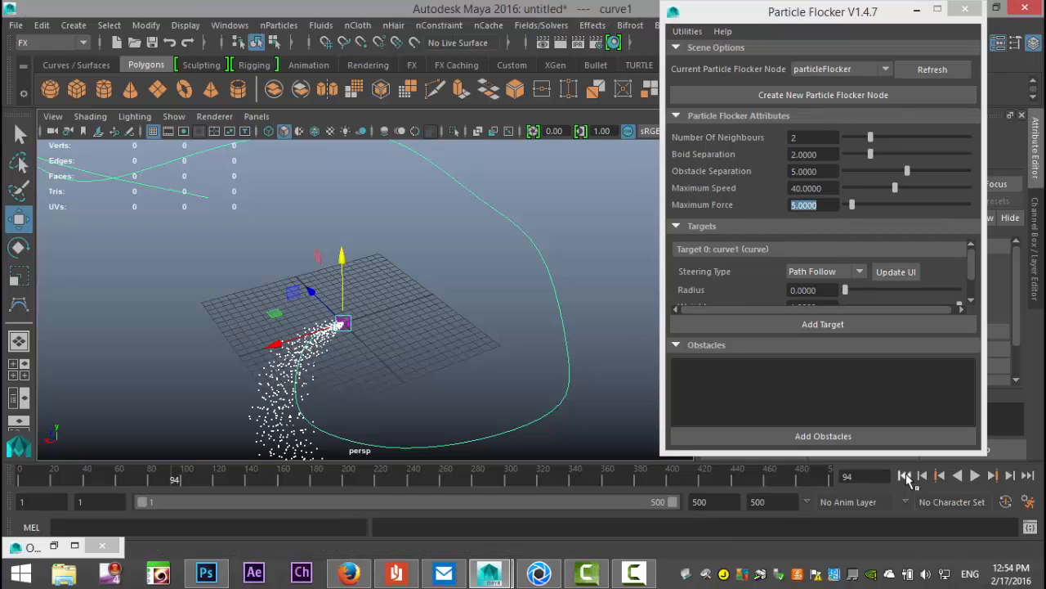
Step: Replay the flock along curve1 with the new settings and stop at frame 1
{"action": "left_click", "coordinate": [975, 475]}
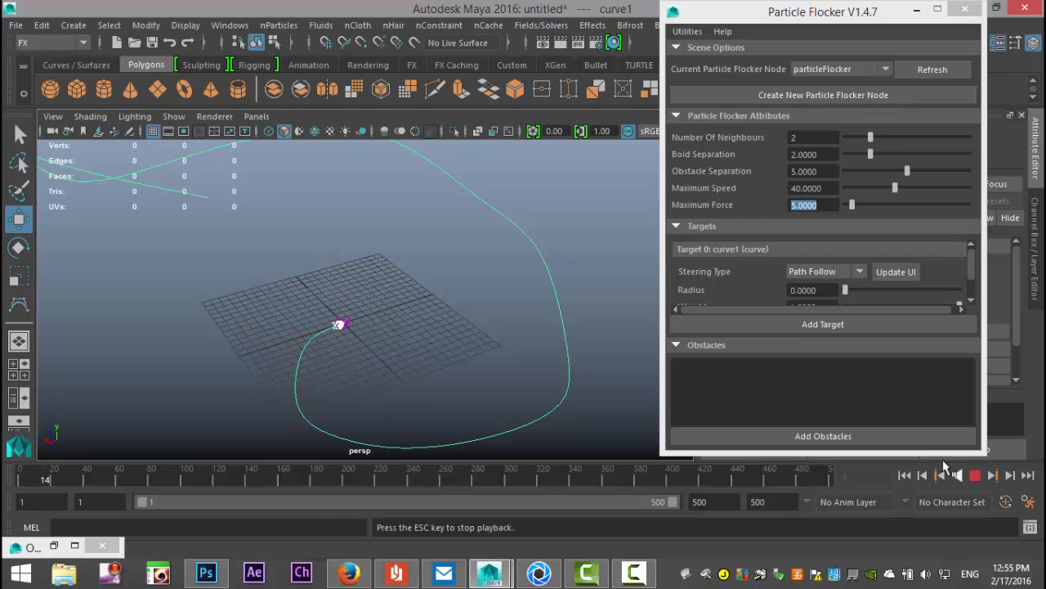
{"action": "left_click", "coordinate": [976, 475]}
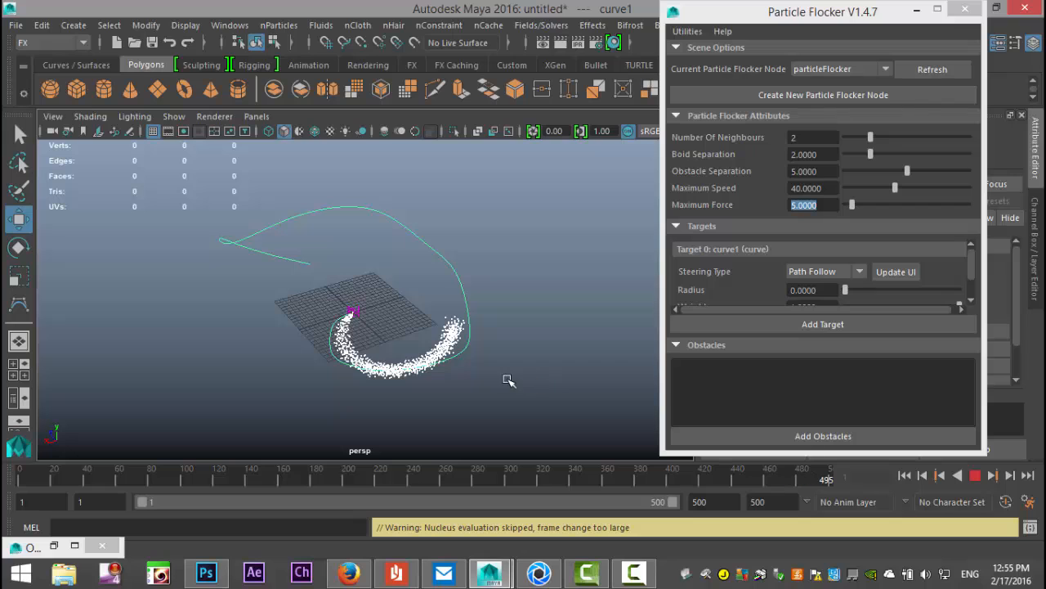
{"action": "left_click", "coordinate": [975, 474]}
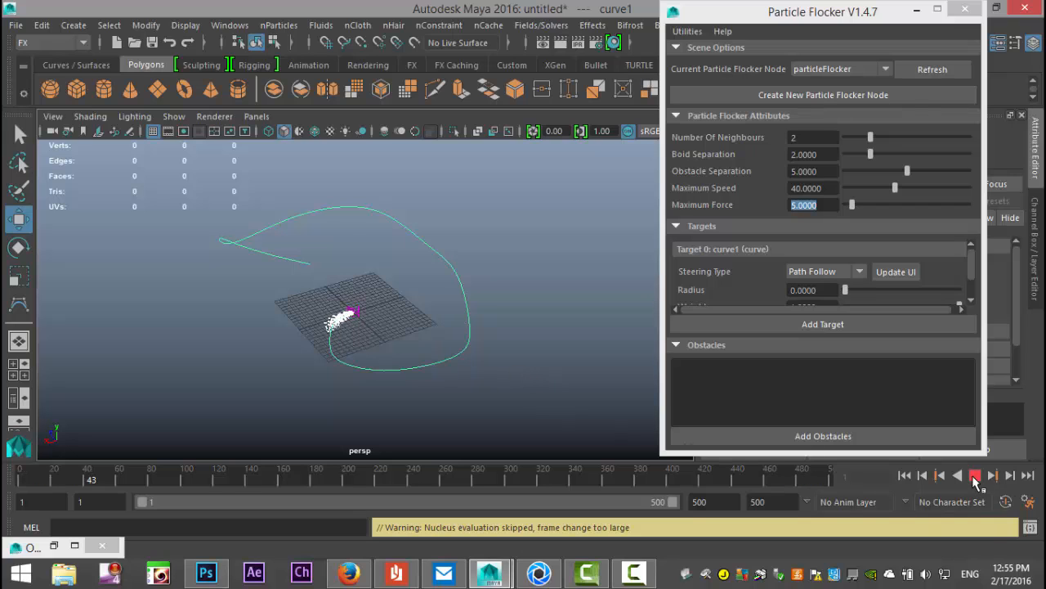
{"action": "left_click", "coordinate": [975, 475]}
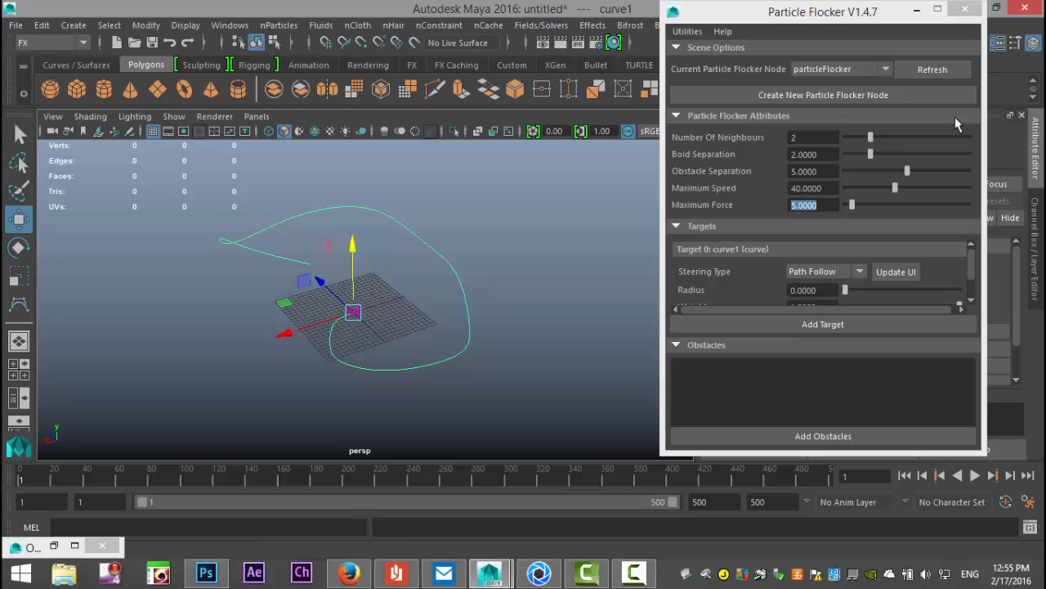
Step: Lower Boid Separation to about 0.3 and play the tightly packed flock
{"action": "left_click_drag", "start_coordinate": [869, 153], "coordinate": [872, 154]}
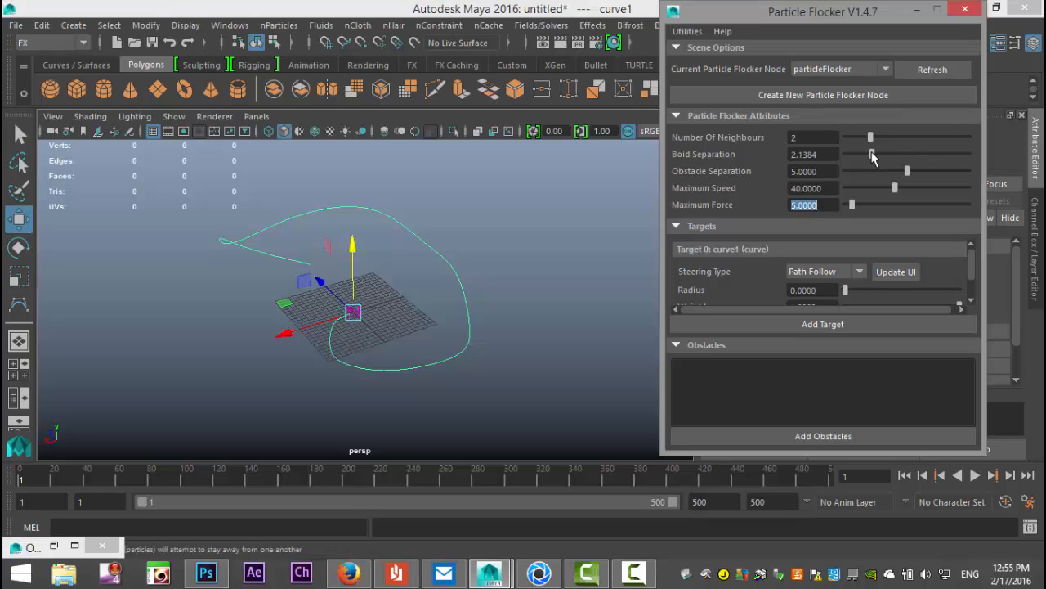
{"action": "left_click_drag", "start_coordinate": [872, 155], "coordinate": [869, 156]}
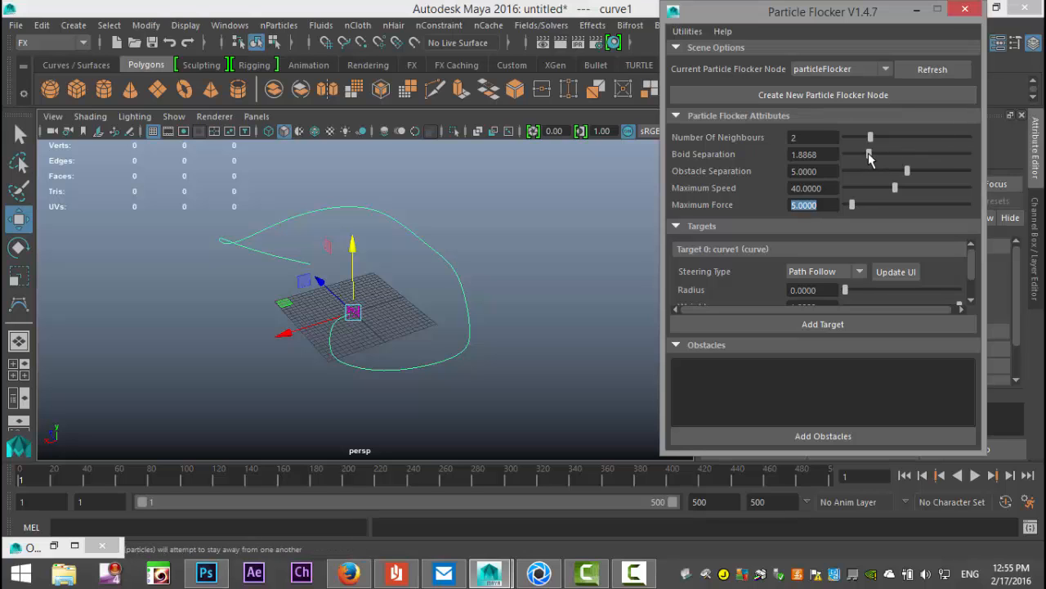
{"action": "left_click_drag", "start_coordinate": [869, 154], "coordinate": [855, 155]}
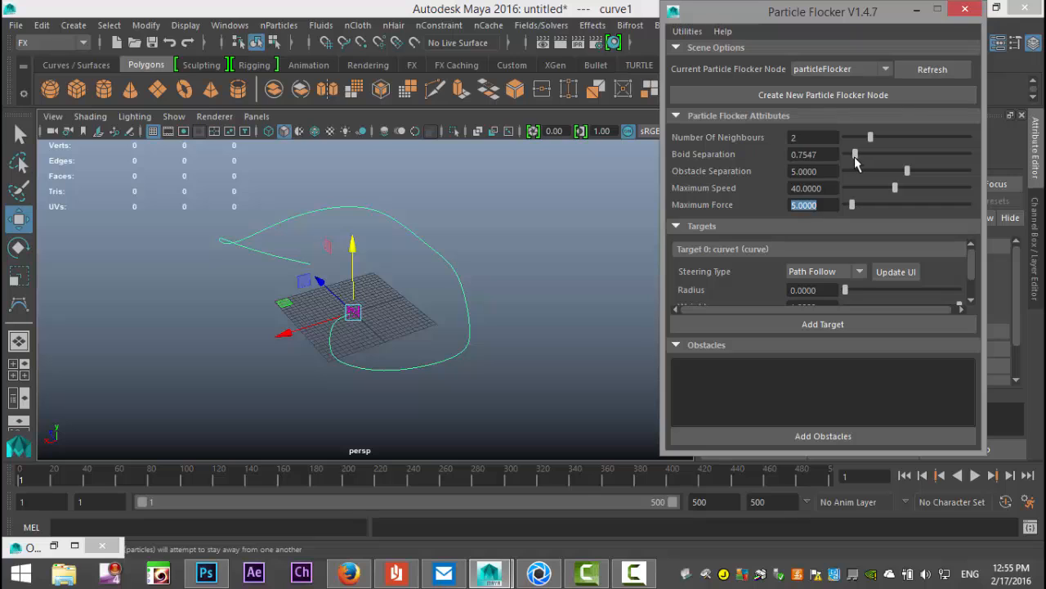
{"action": "left_click_drag", "start_coordinate": [870, 154], "coordinate": [849, 155]}
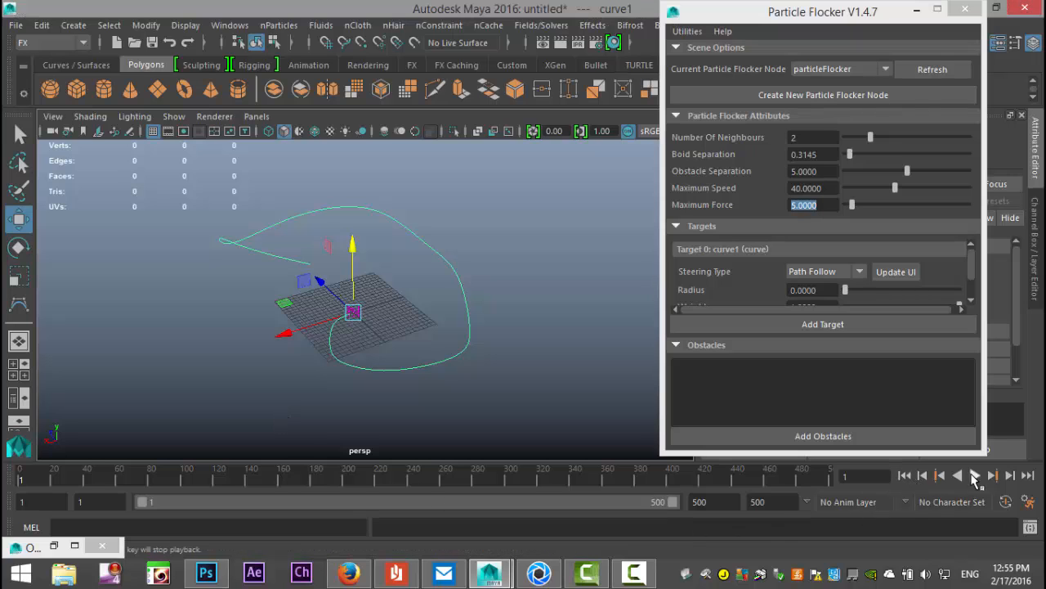
{"action": "left_click", "coordinate": [992, 474]}
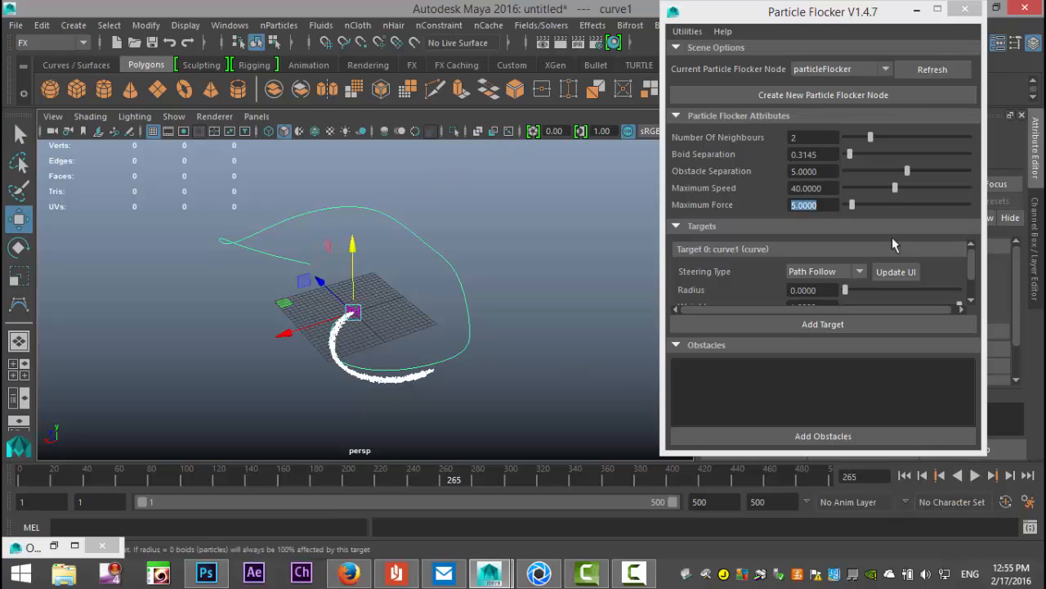
Step: Raise Boid Separation to 10, rewind and replay the wider flock
{"action": "left_click_drag", "start_coordinate": [848, 154], "coordinate": [927, 155]}
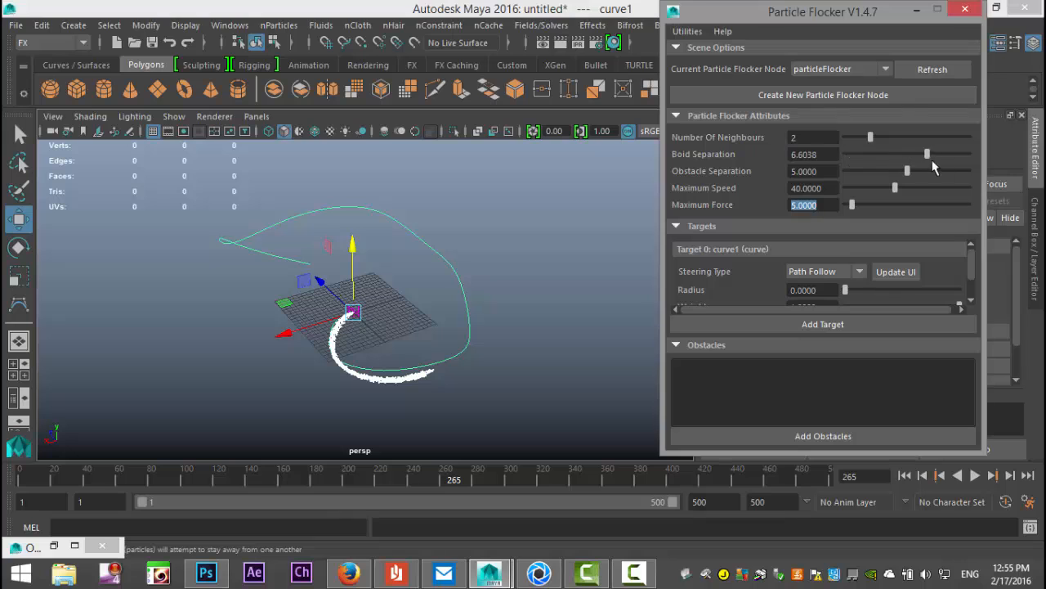
{"action": "left_click", "coordinate": [940, 474]}
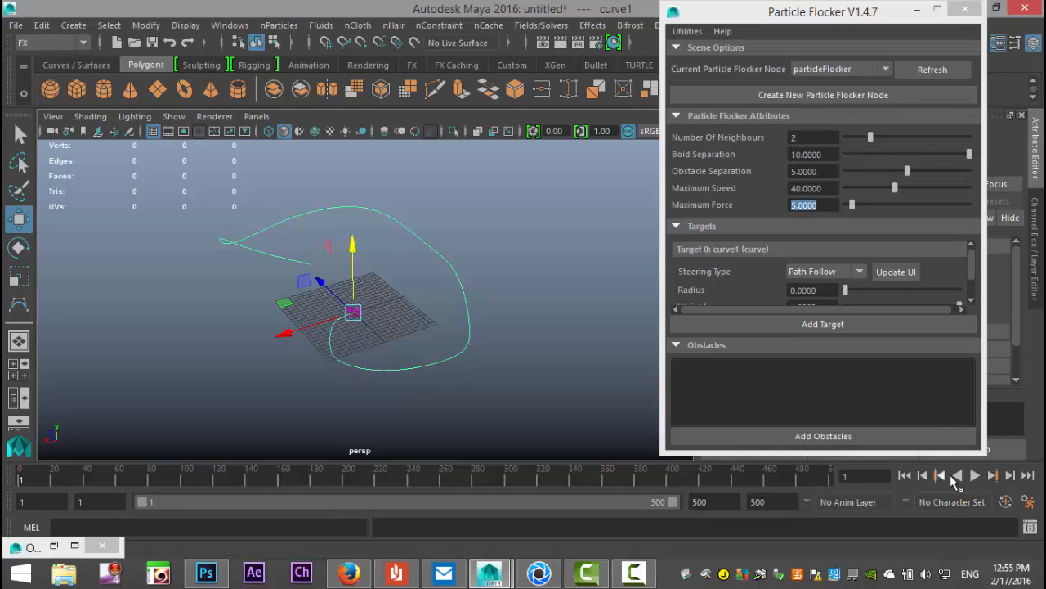
{"action": "left_click", "coordinate": [992, 475]}
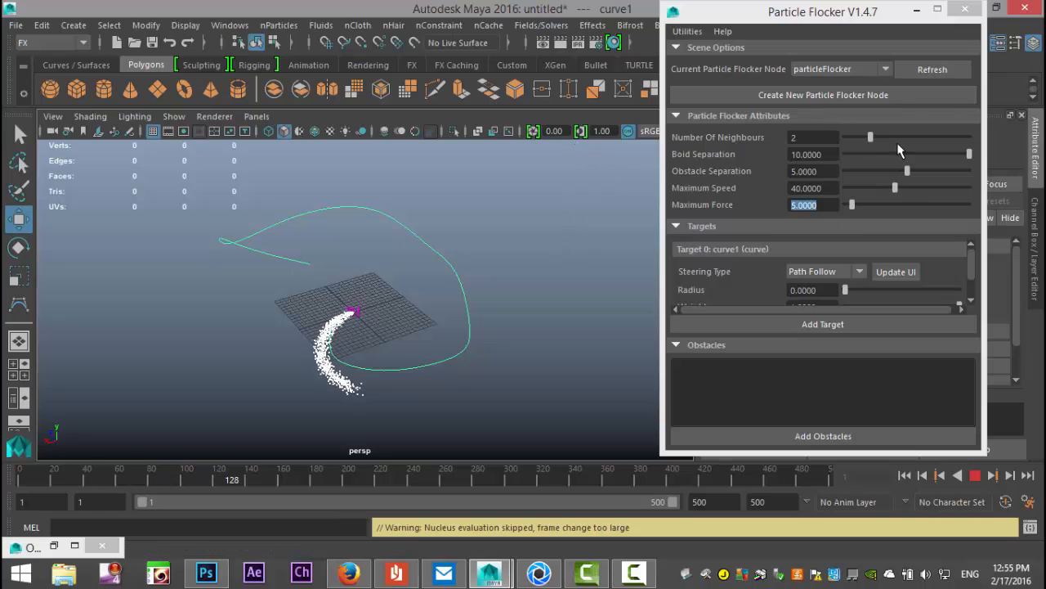
Step: Drag Maximum Speed down from about 25 toward 5 and play the simulation
{"action": "left_click_drag", "start_coordinate": [895, 188], "coordinate": [873, 188]}
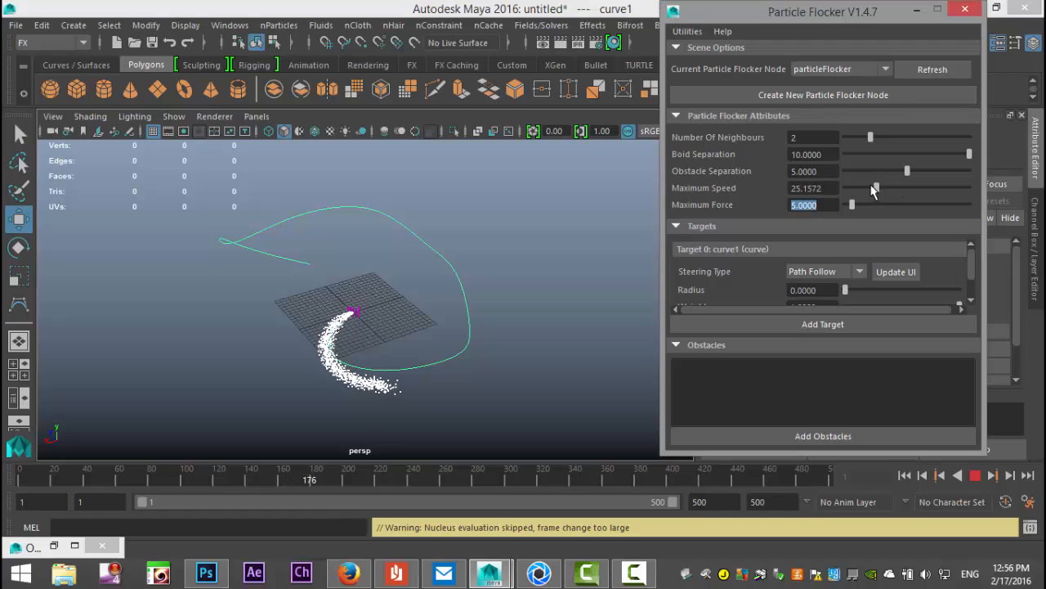
{"action": "left_click_drag", "start_coordinate": [874, 188], "coordinate": [854, 188]}
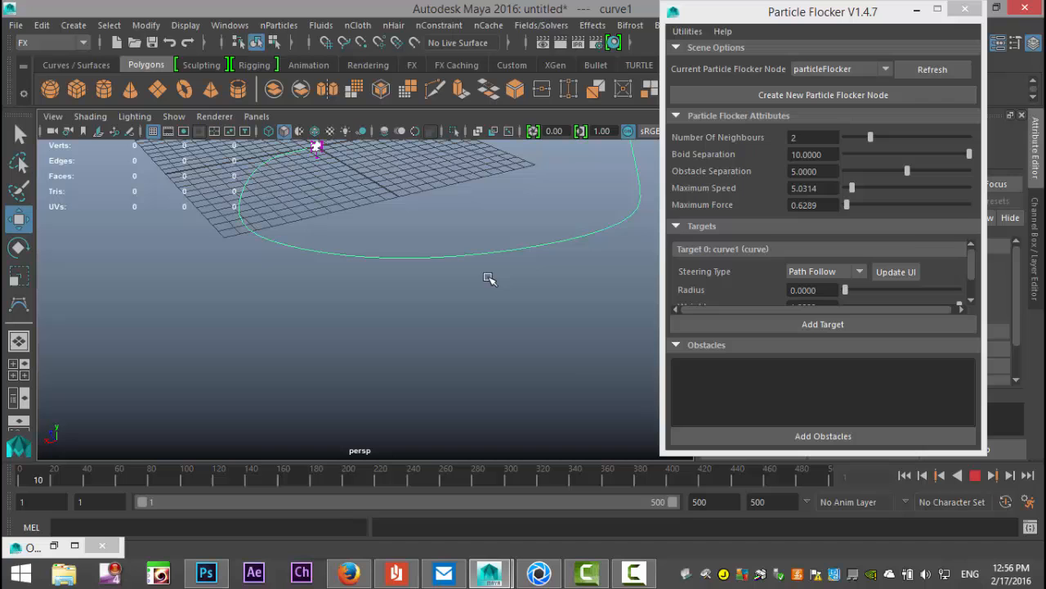
{"action": "left_click", "coordinate": [976, 474]}
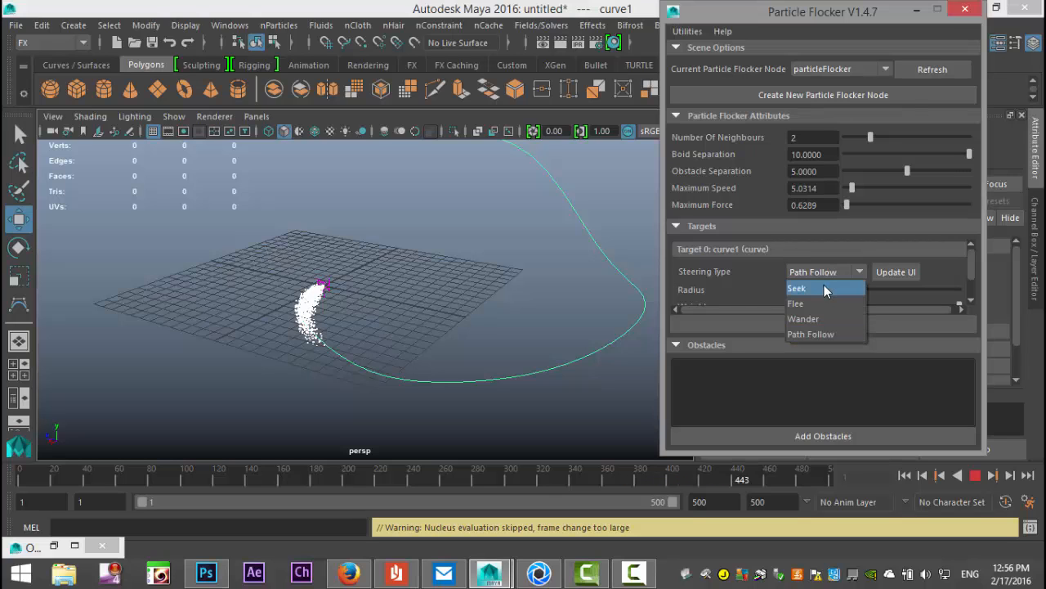
{"action": "mouse_move", "coordinate": [814, 303]}
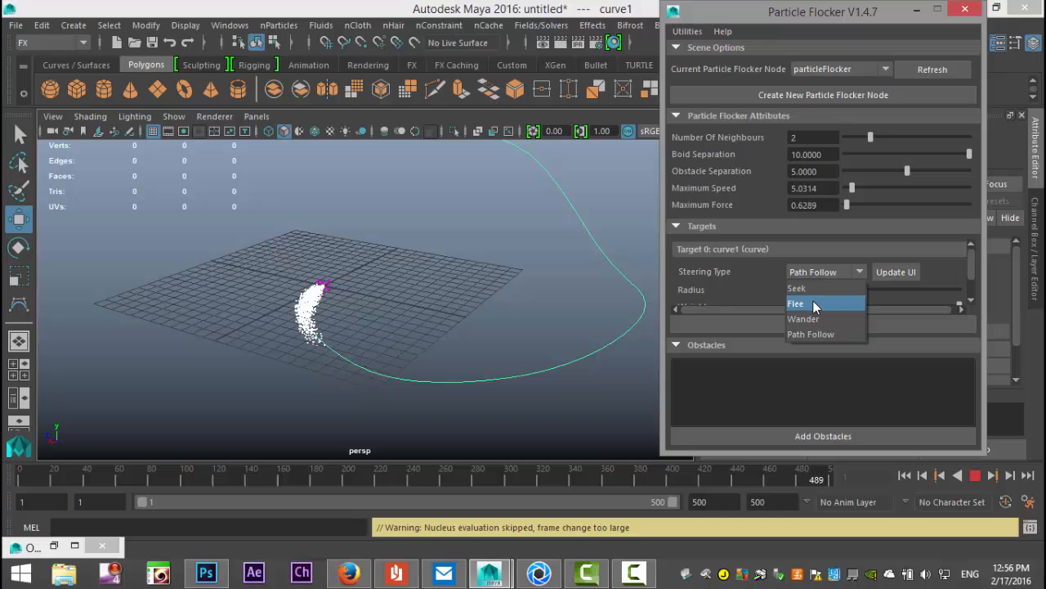
Step: Play the flock with Flee steering on curve1, then switch the steering type to Wander
{"action": "left_click", "coordinate": [796, 303]}
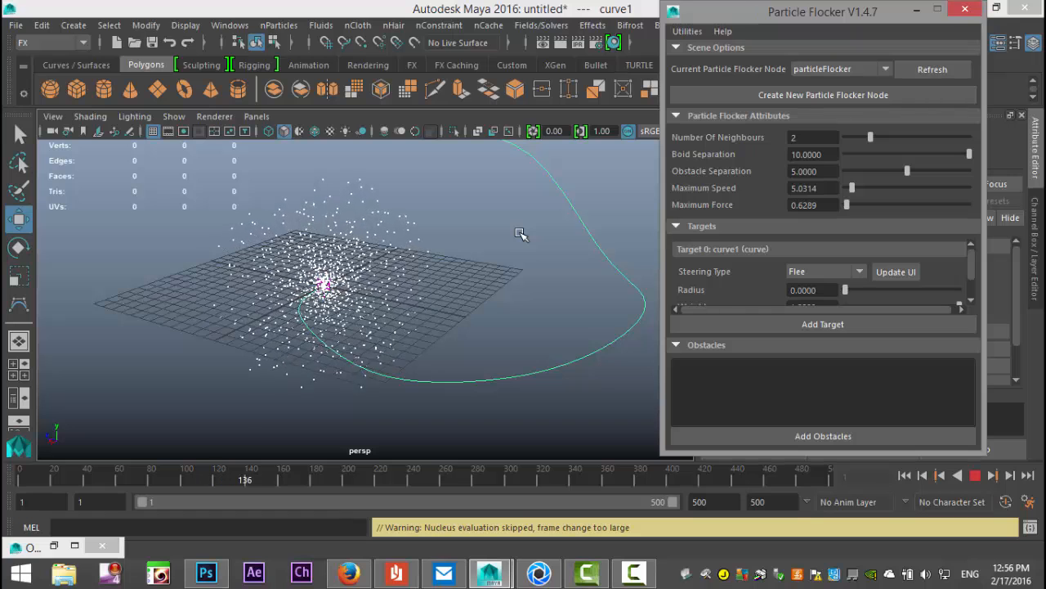
{"action": "left_click", "coordinate": [991, 475]}
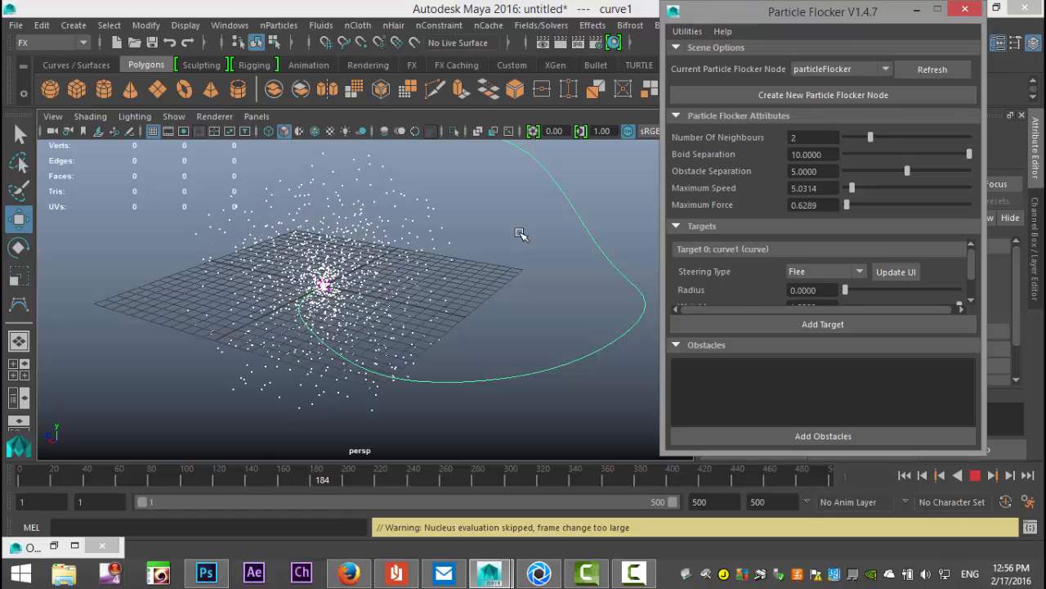
{"action": "left_click", "coordinate": [825, 270]}
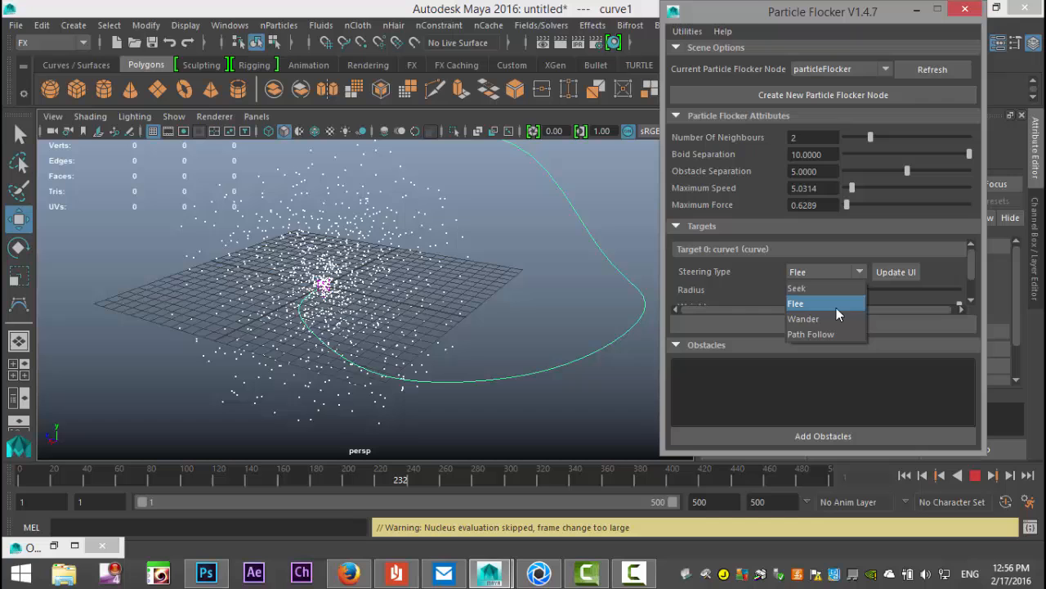
{"action": "left_click", "coordinate": [803, 318]}
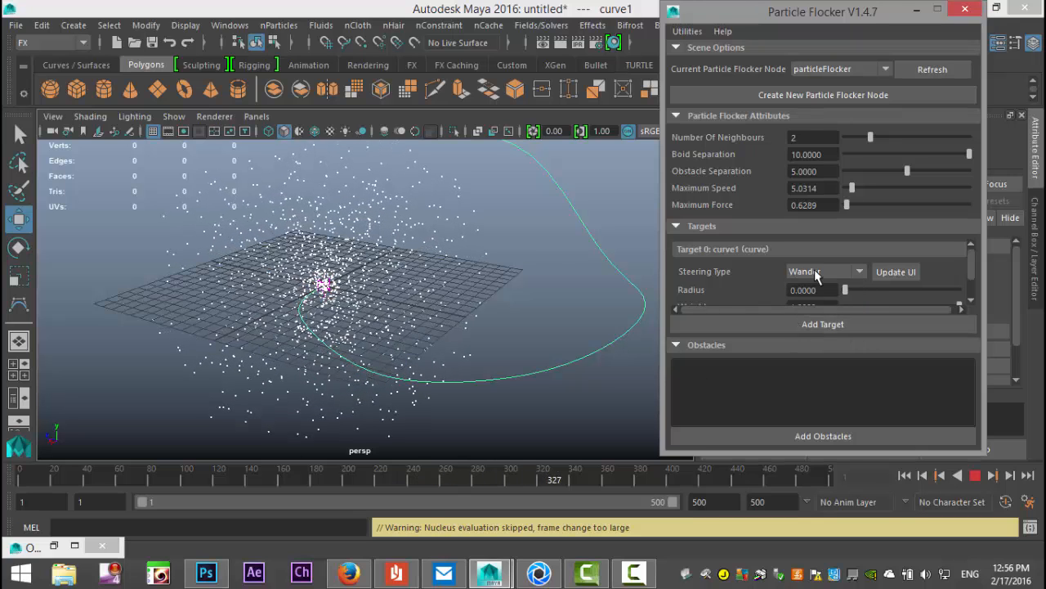
{"action": "left_click", "coordinate": [822, 271]}
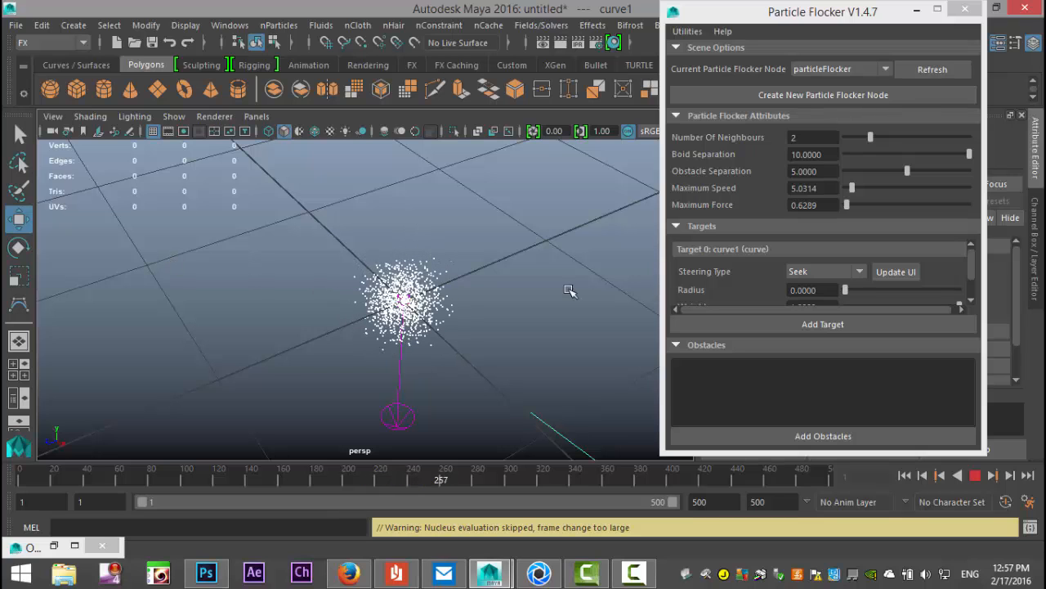
{"action": "left_click_drag", "start_coordinate": [846, 204], "coordinate": [891, 205]}
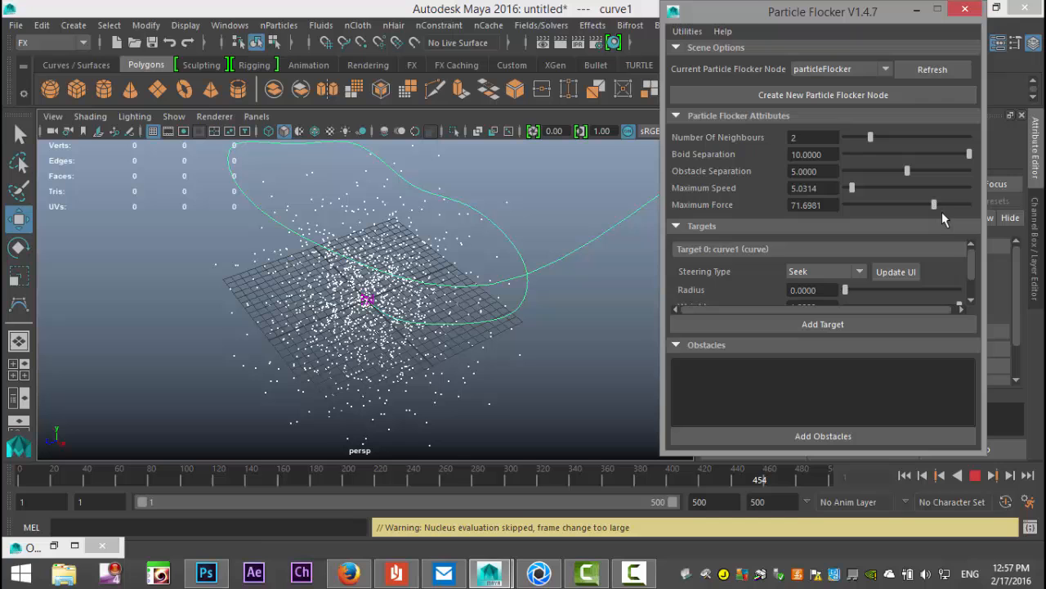
{"action": "left_click_drag", "start_coordinate": [935, 205], "coordinate": [870, 204]}
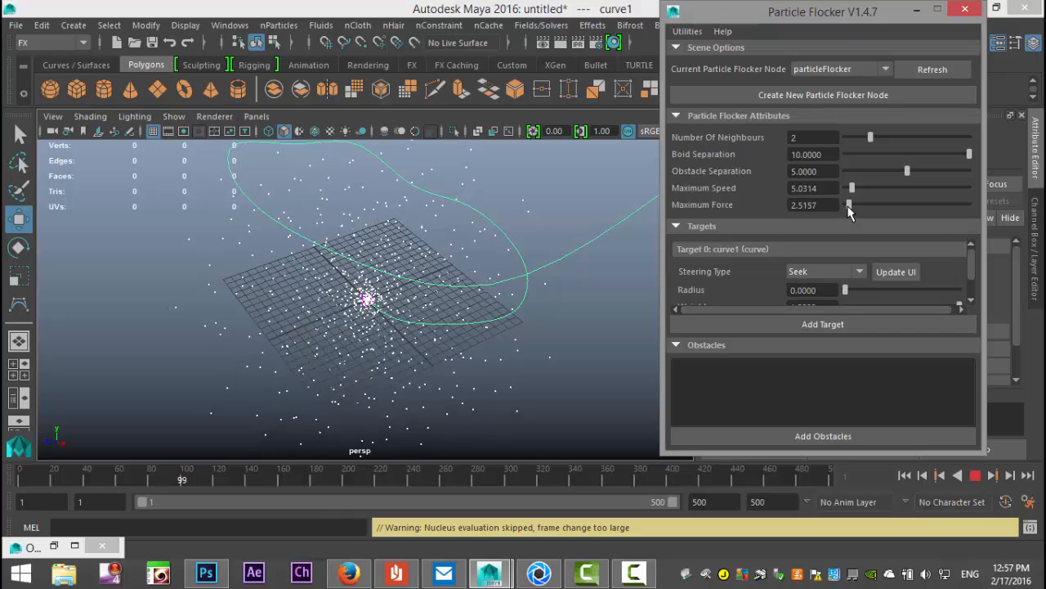
{"action": "left_click_drag", "start_coordinate": [849, 205], "coordinate": [846, 204]}
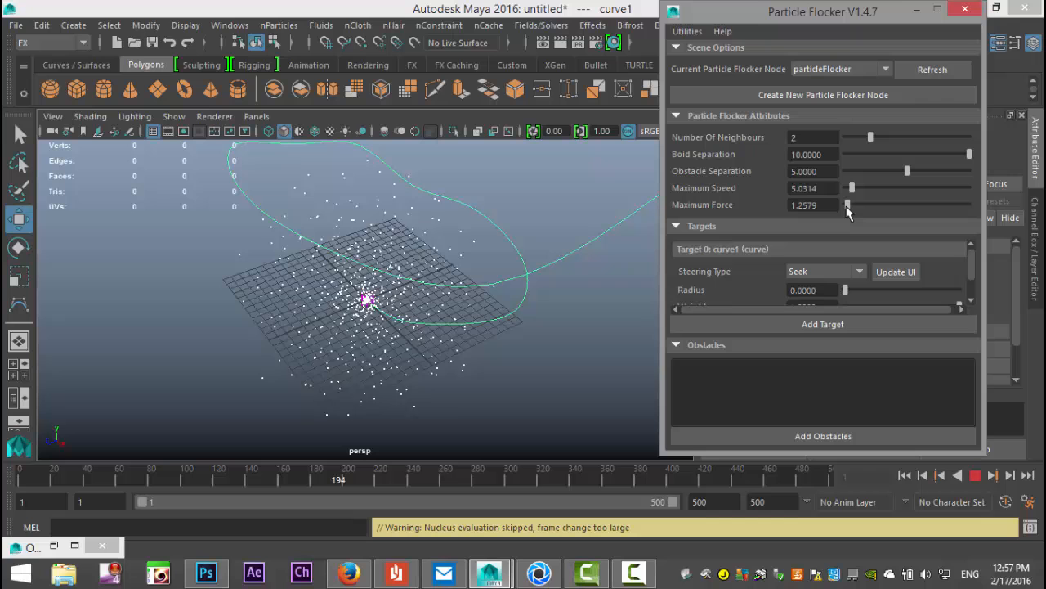
{"action": "left_click_drag", "start_coordinate": [848, 204], "coordinate": [847, 205]}
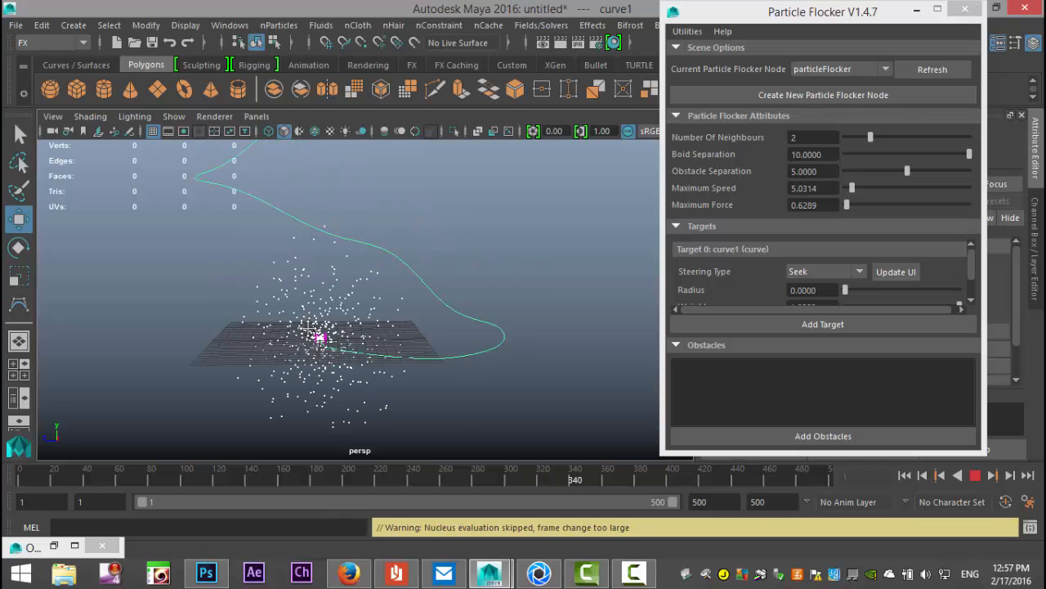
Step: Set curve1's steering back to Path Follow and raise Maximum Speed to about 27
{"action": "left_click", "coordinate": [824, 270]}
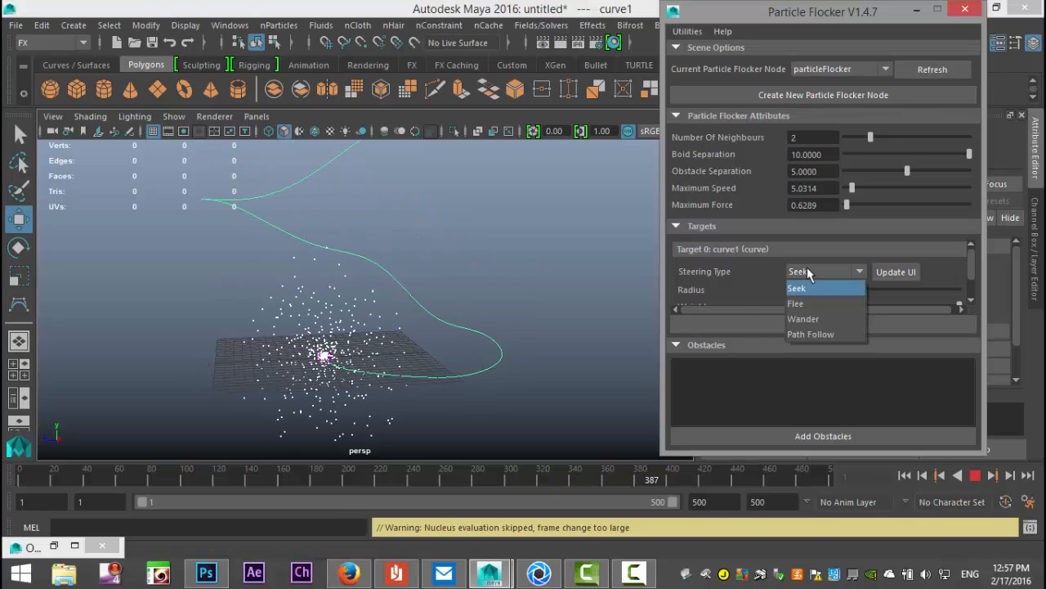
{"action": "left_click", "coordinate": [810, 333]}
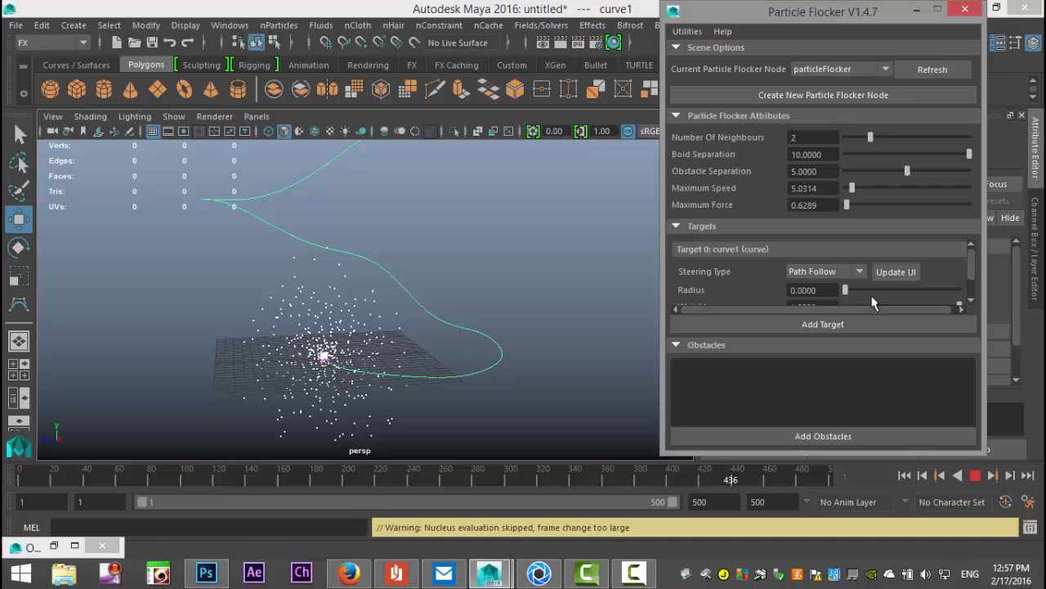
{"action": "left_click_drag", "start_coordinate": [855, 188], "coordinate": [879, 188]}
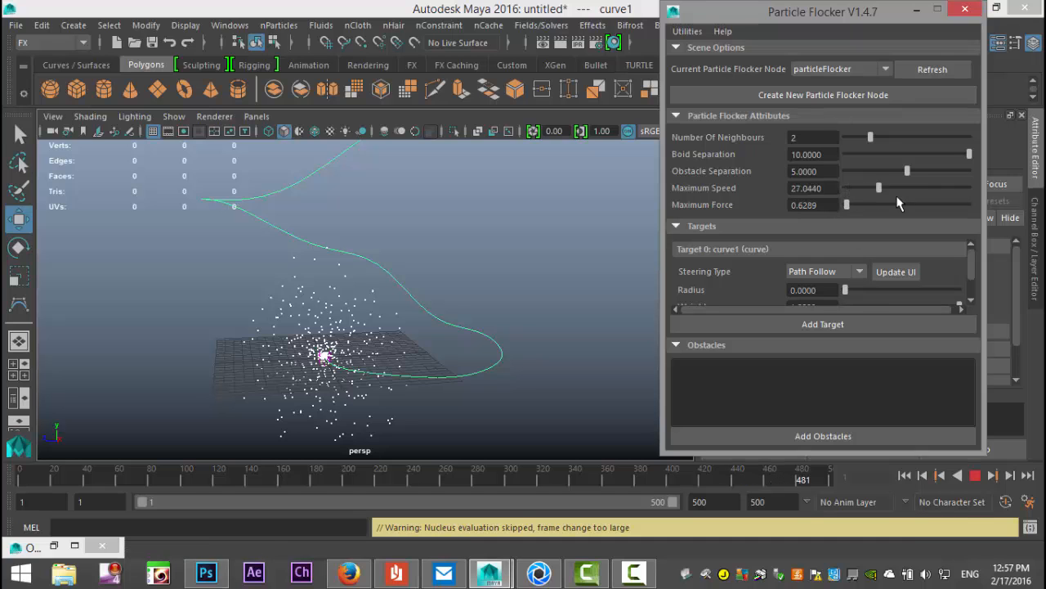